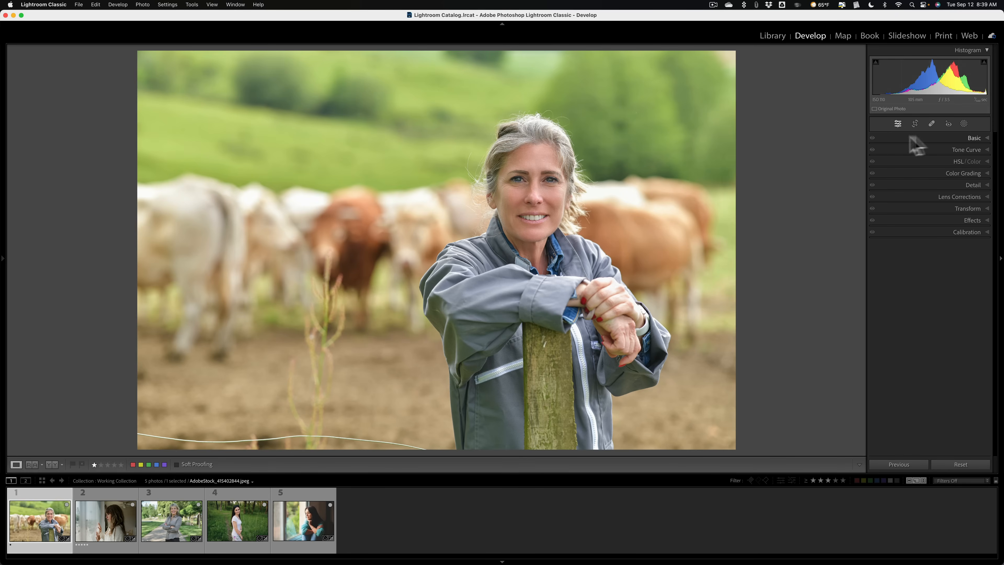
Add a Select Background mask and drag its Dehaze far left to wash out the field and cows
left_click(950, 151)
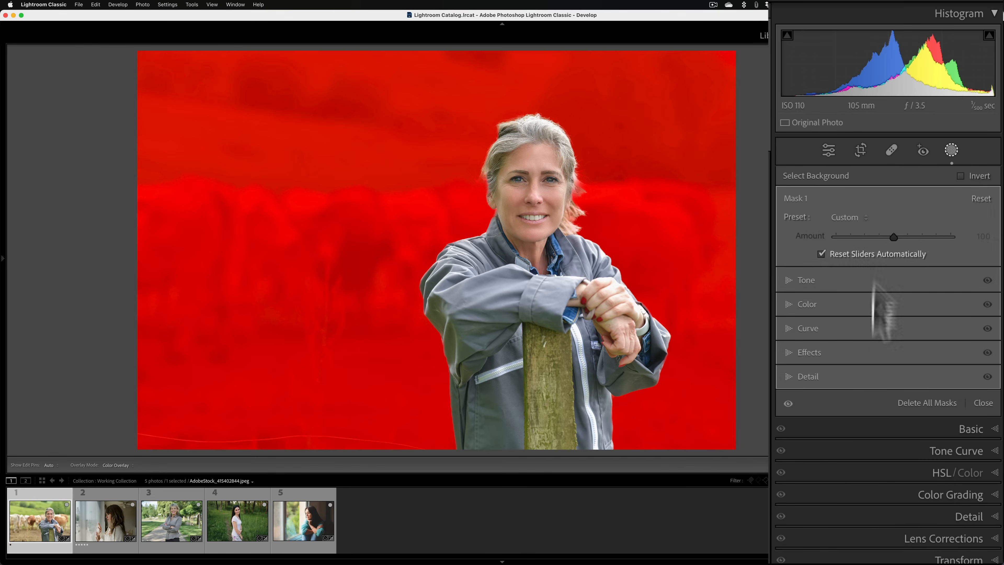
left_click(809, 351)
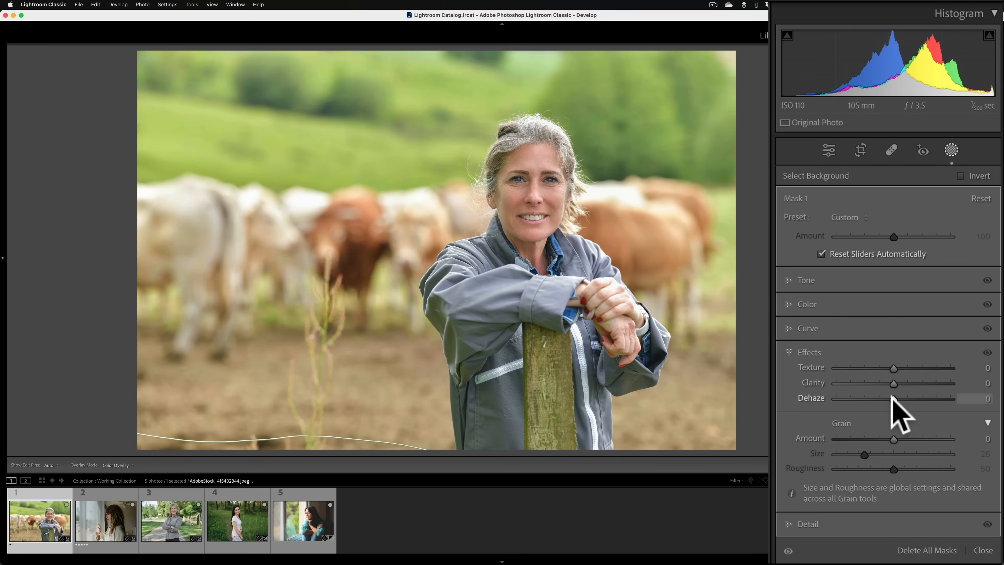
left_click_drag(893, 397, 865, 397)
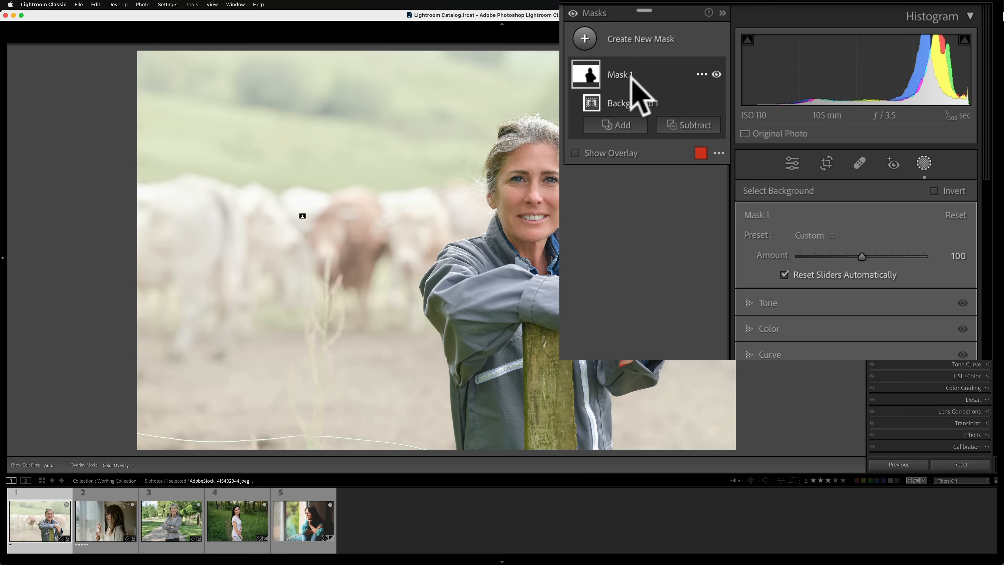
Intersect Mask 1 with a linear gradient drawn from the top and ease Dehaze to -71
left_click(701, 74)
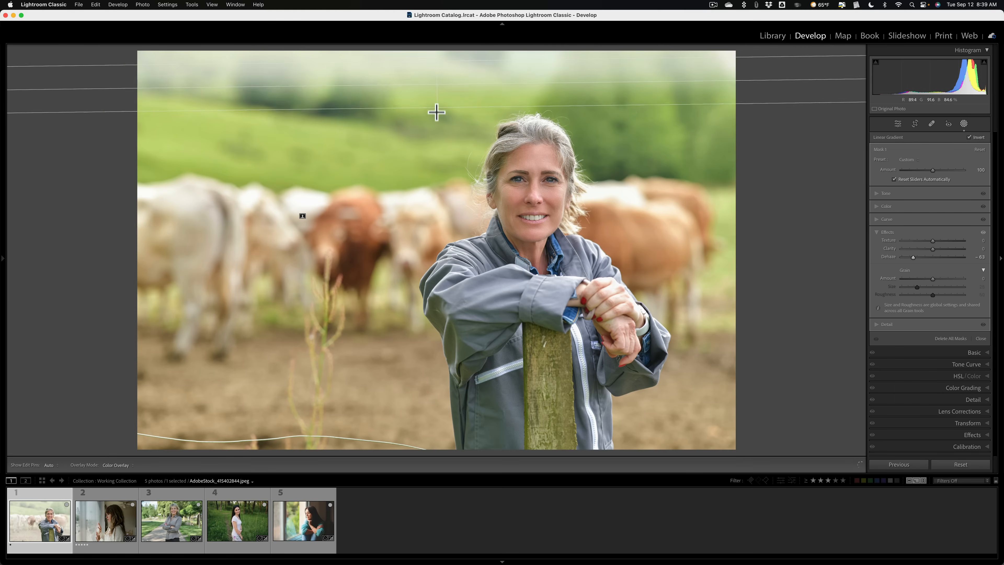
left_click_drag(437, 113, 432, 294)
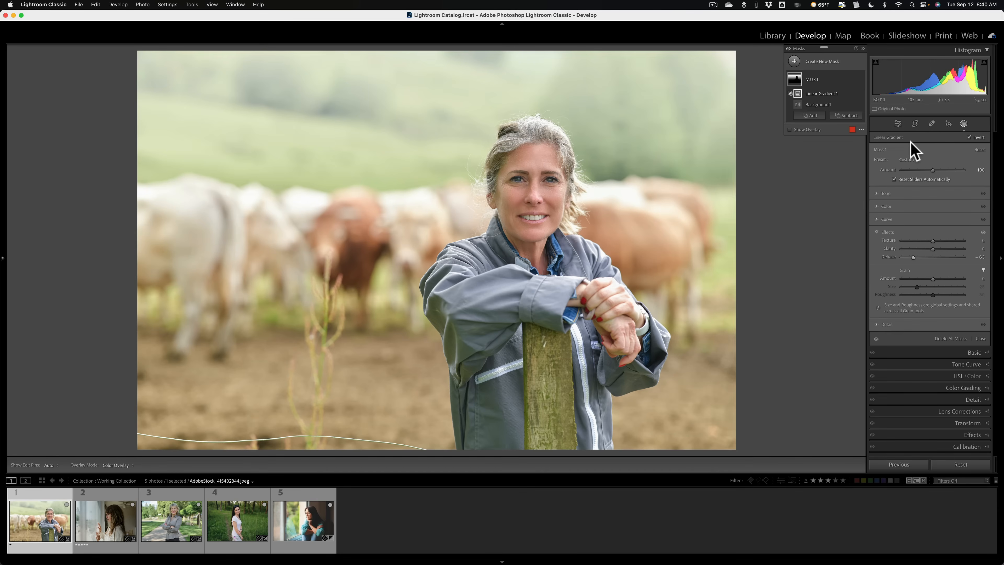
mouse_move(909, 152)
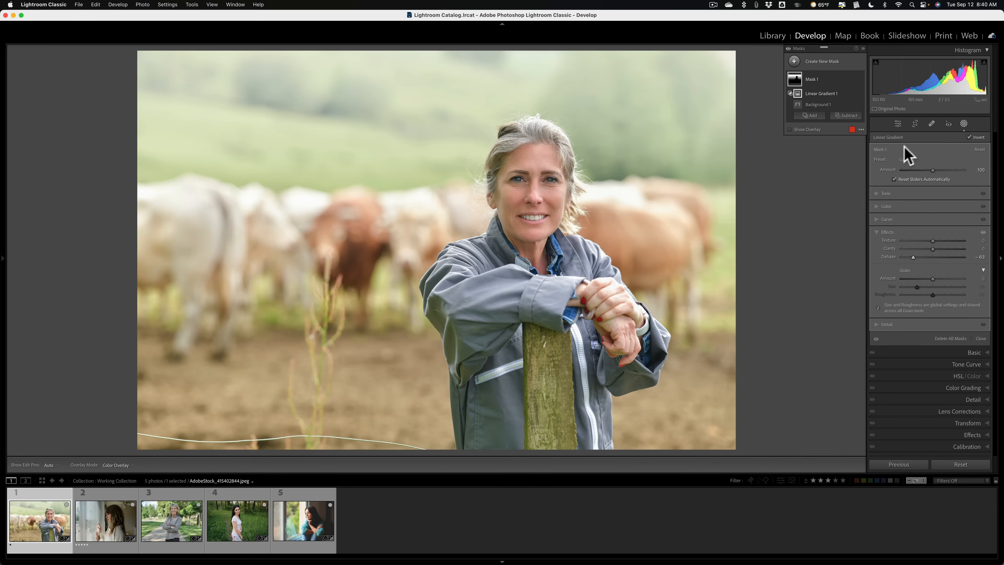
left_click_drag(916, 256, 912, 256)
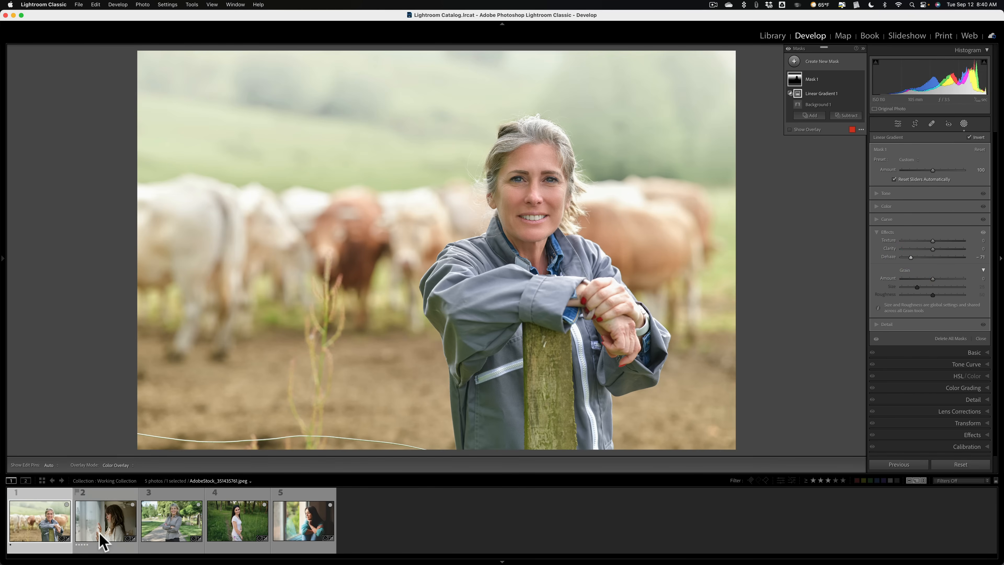
Load the second filmstrip photo, the woman at the window, in Develop
left_click(104, 520)
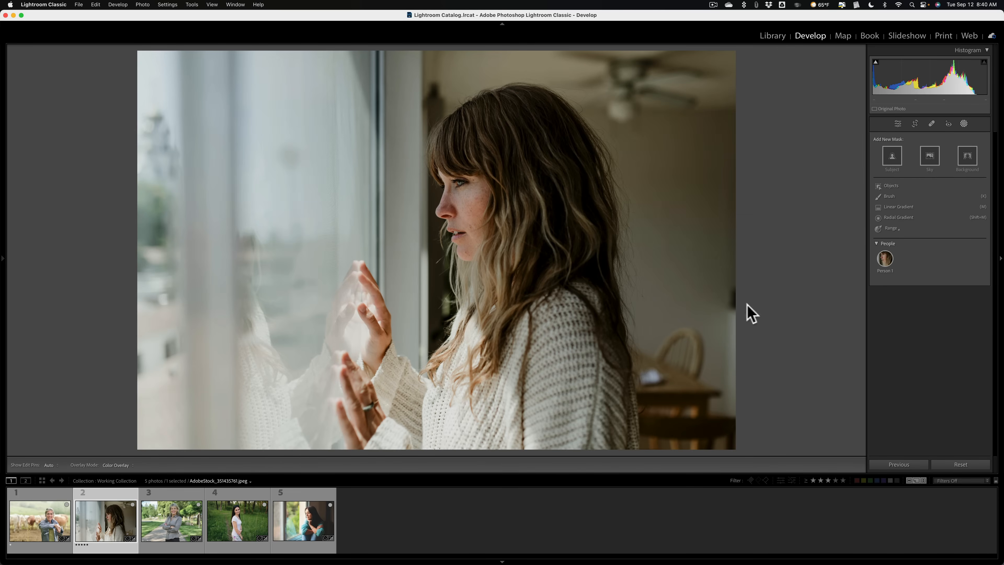
mouse_move(375, 192)
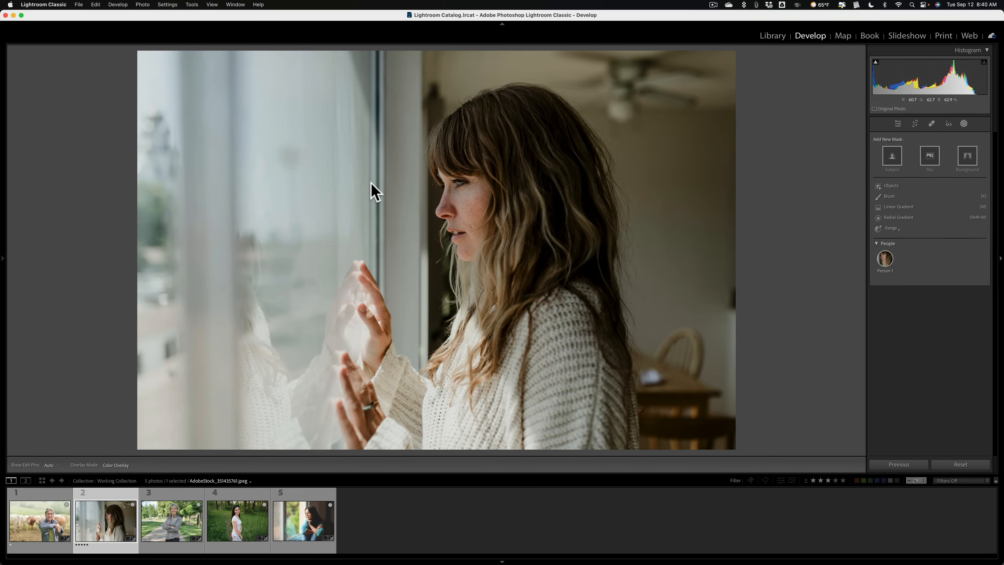
mouse_move(489, 218)
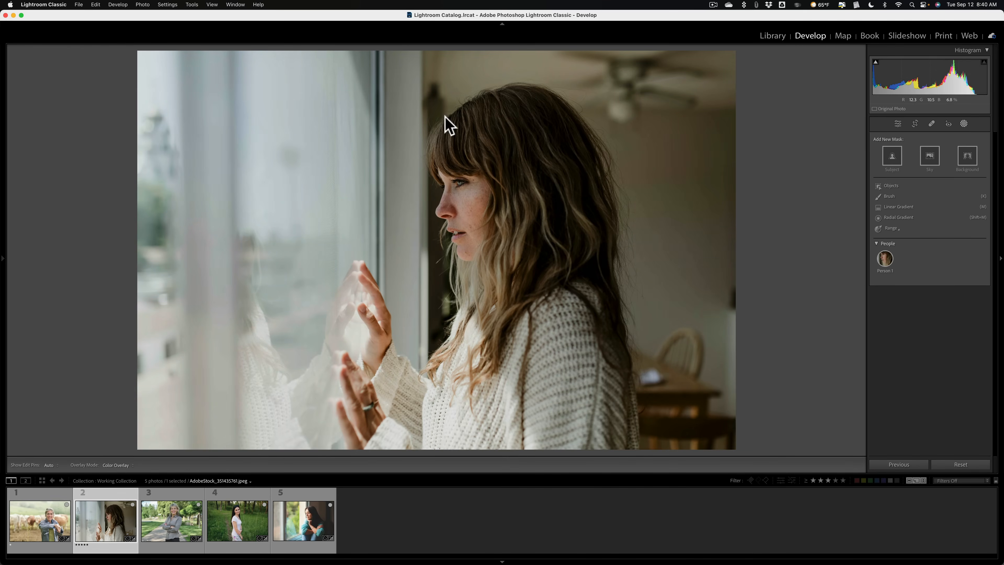
mouse_move(438, 169)
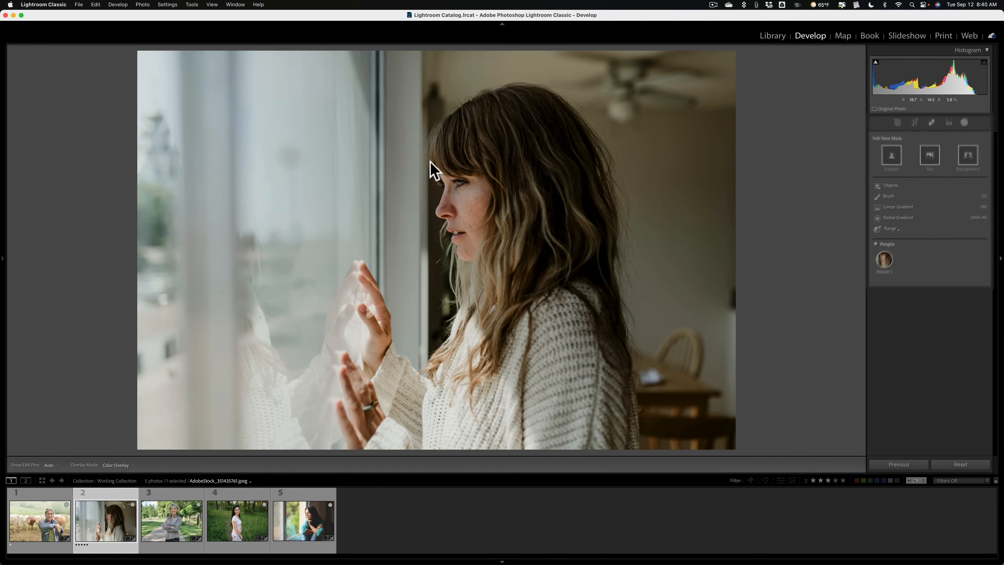
Add a Select Subject mask on the woman and raise its Exposure to about 0.55
left_click(890, 156)
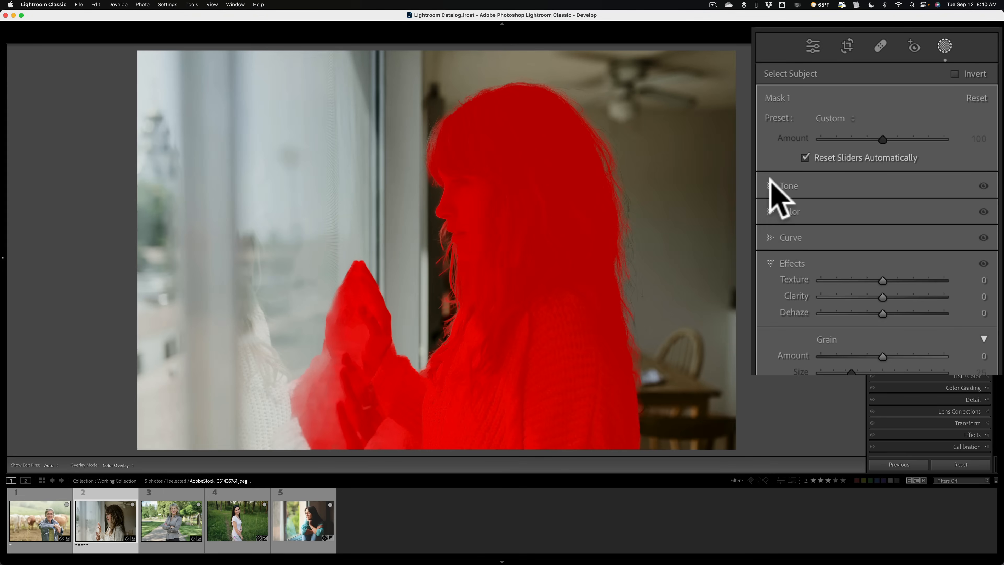
left_click(789, 185)
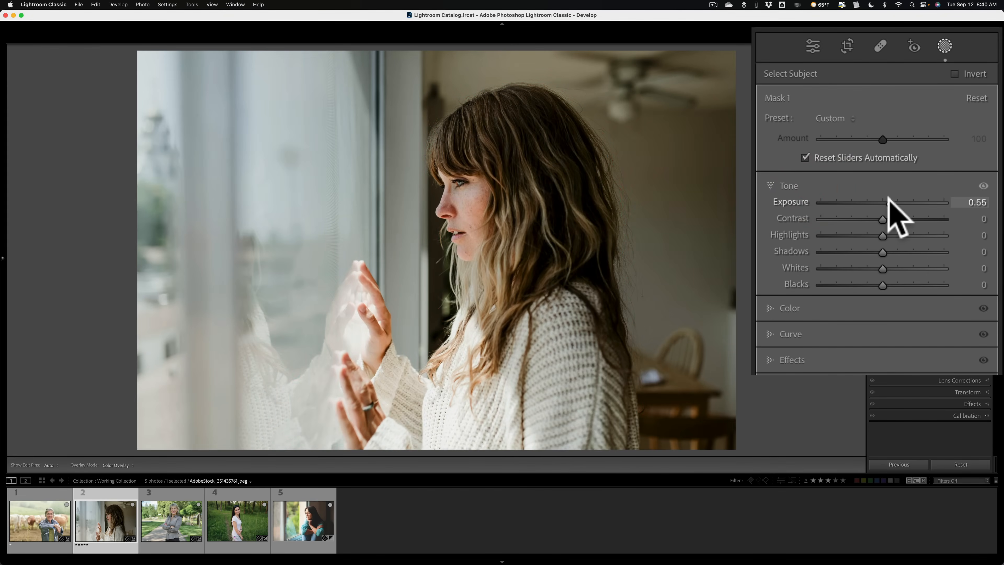
left_click_drag(883, 202, 896, 201)
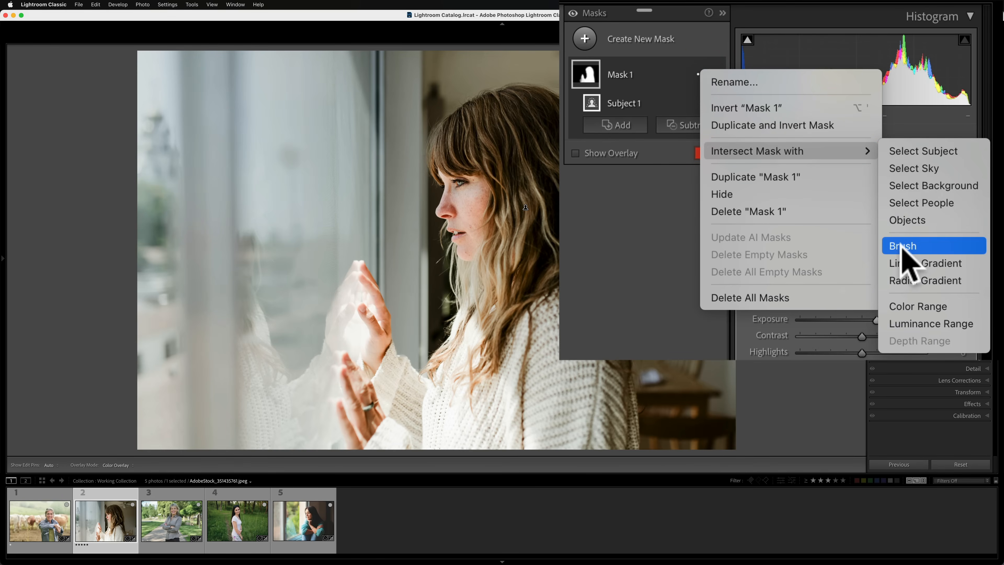
Intersect the subject mask with a painted brush area and settle its Exposure at 1.57
left_click(903, 246)
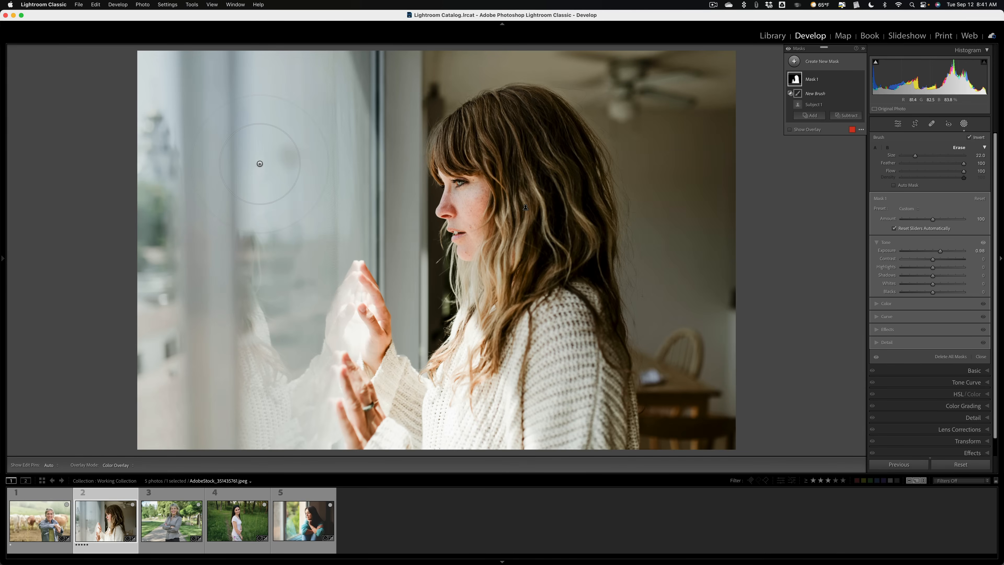
mouse_move(367, 165)
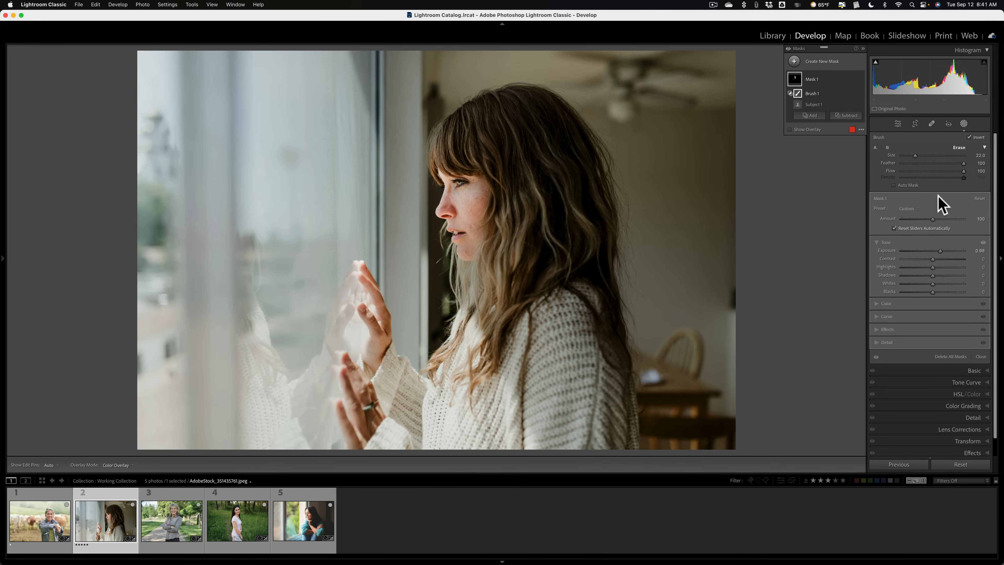
left_click_drag(940, 250, 961, 251)
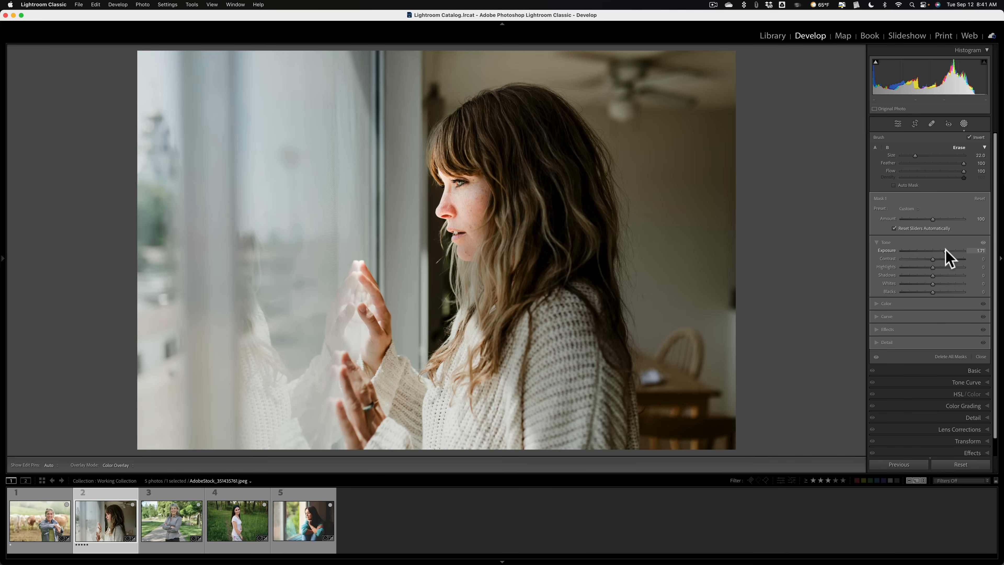
left_click_drag(948, 251, 941, 251)
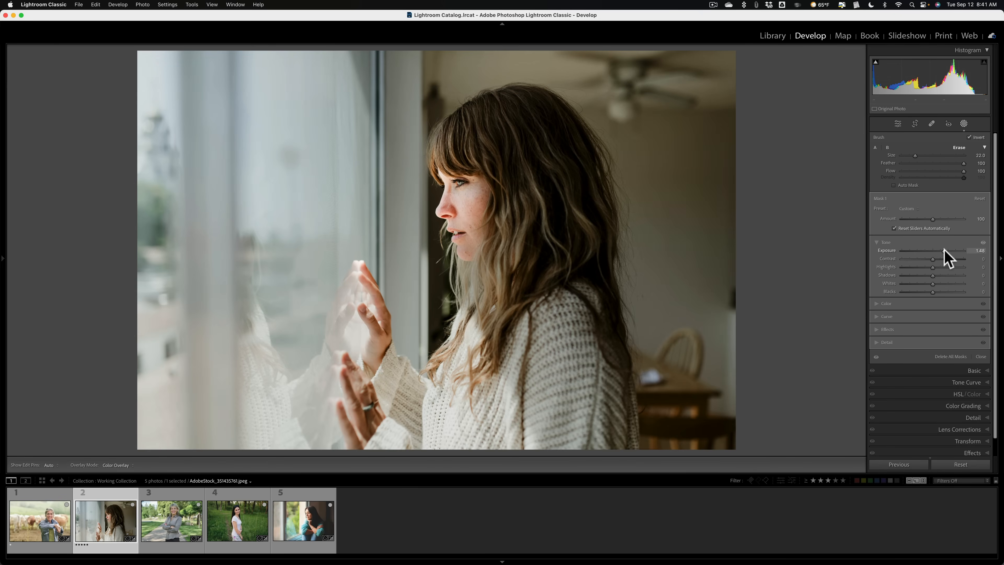
left_click_drag(941, 250, 951, 251)
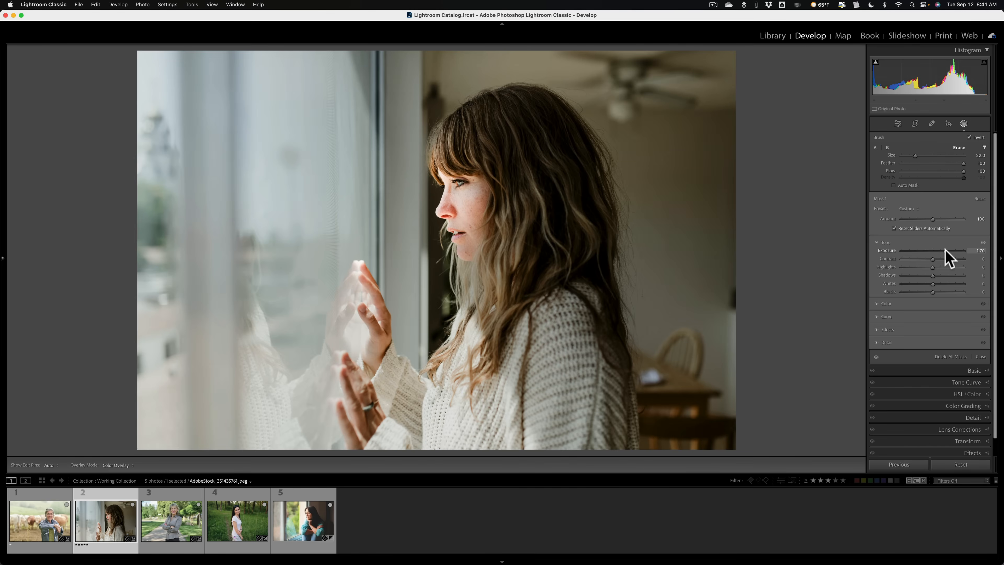
left_click_drag(954, 250, 936, 251)
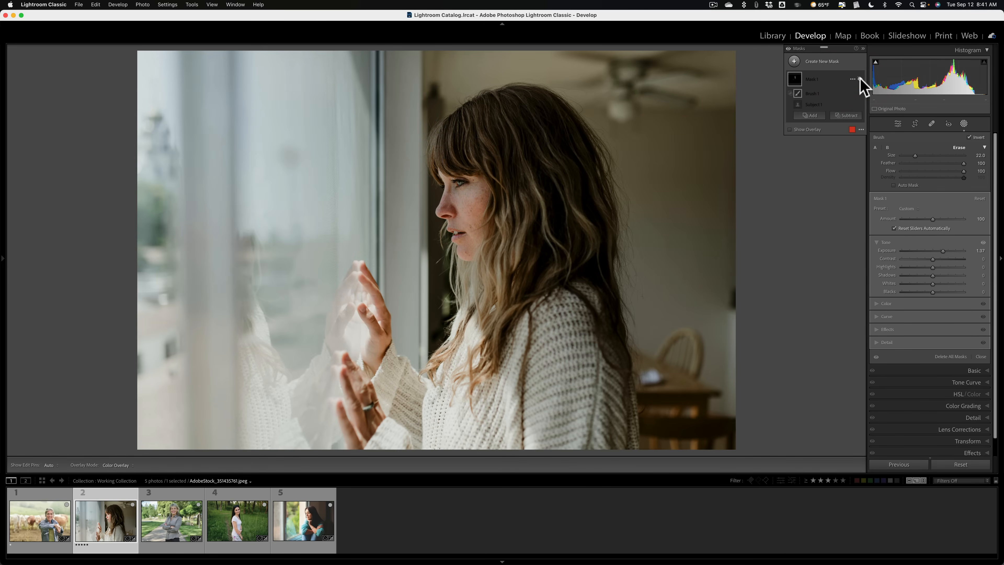
Subtract a second brush from Mask 1 to paint areas out of the woman's mask
left_click(797, 93)
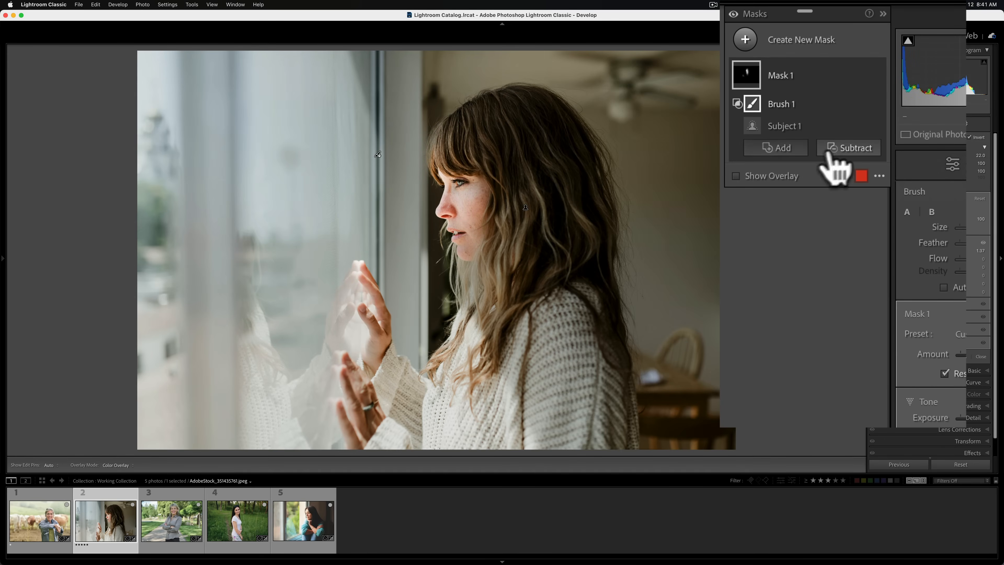
mouse_move(855, 148)
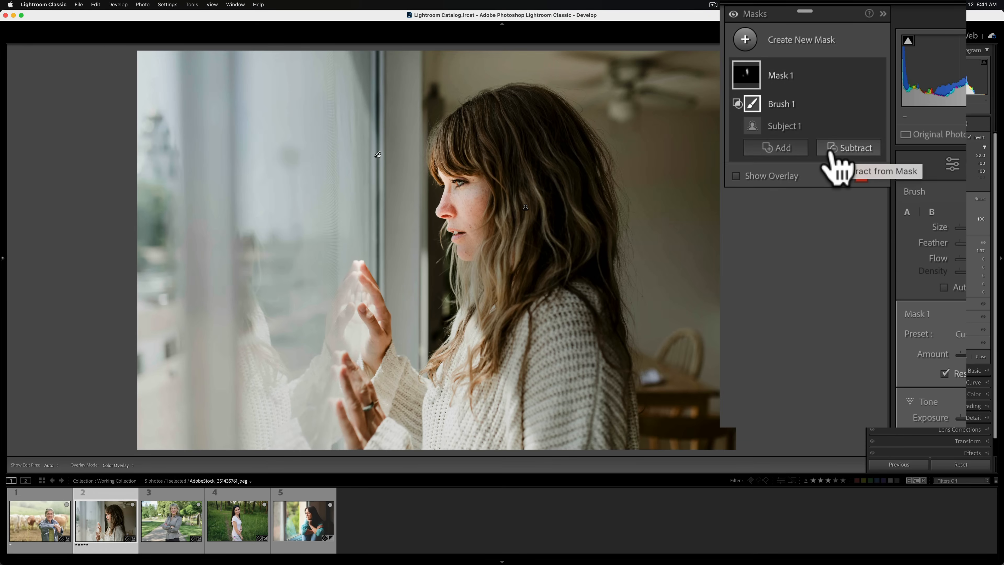
left_click(850, 148)
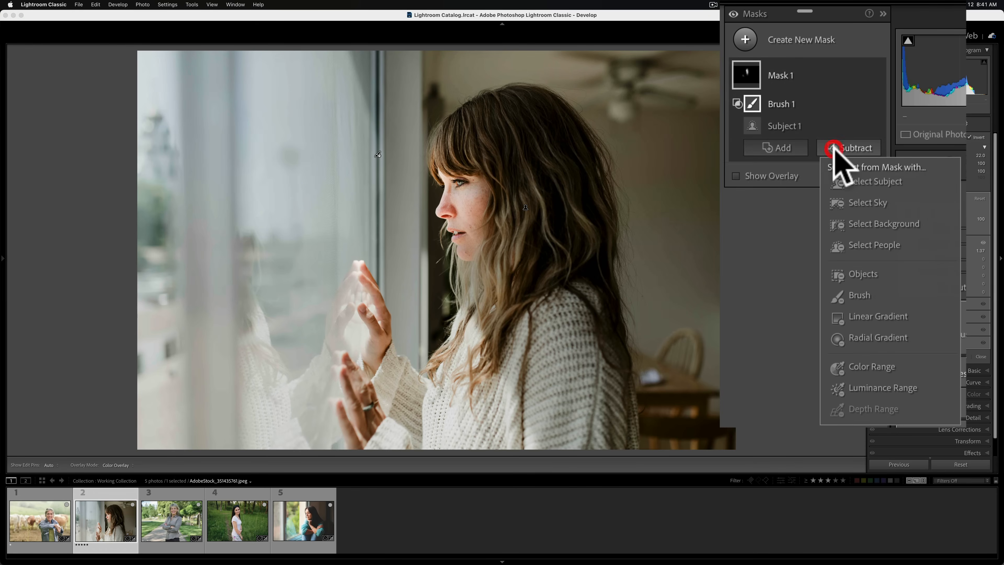
left_click(859, 294)
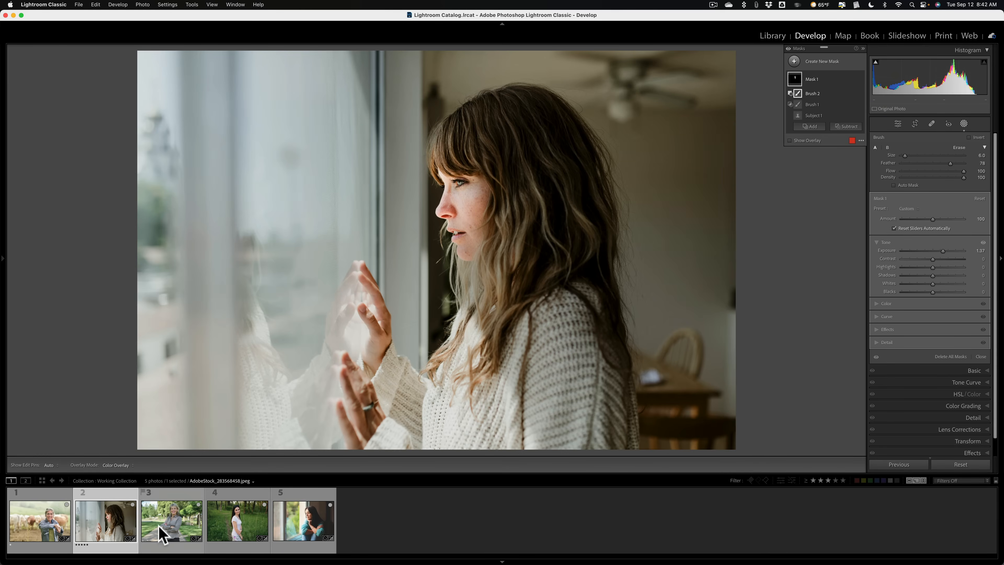
Switch to the third portrait, add a subject mask on the park woman and raise Exposure to 0.28
left_click(171, 521)
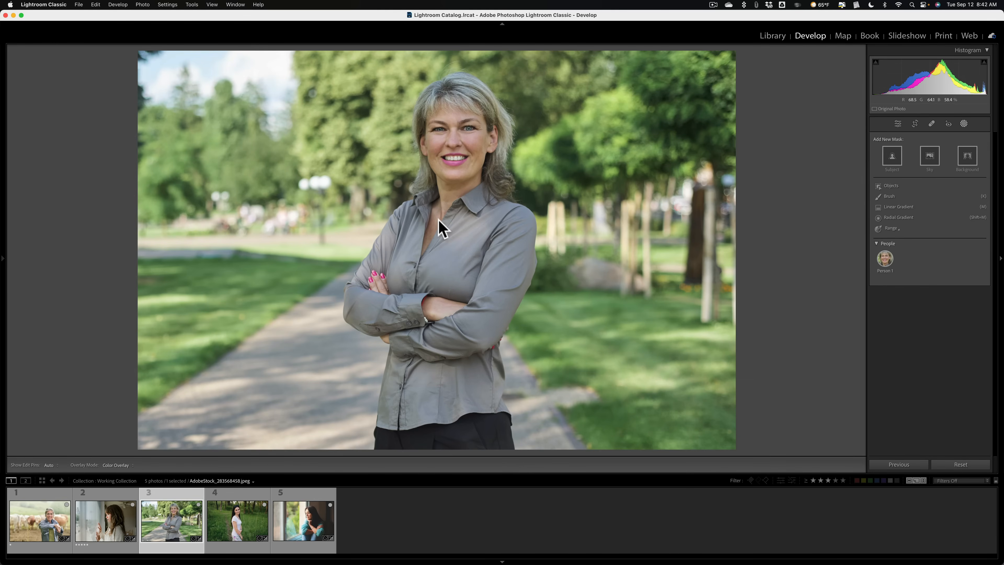
mouse_move(474, 239)
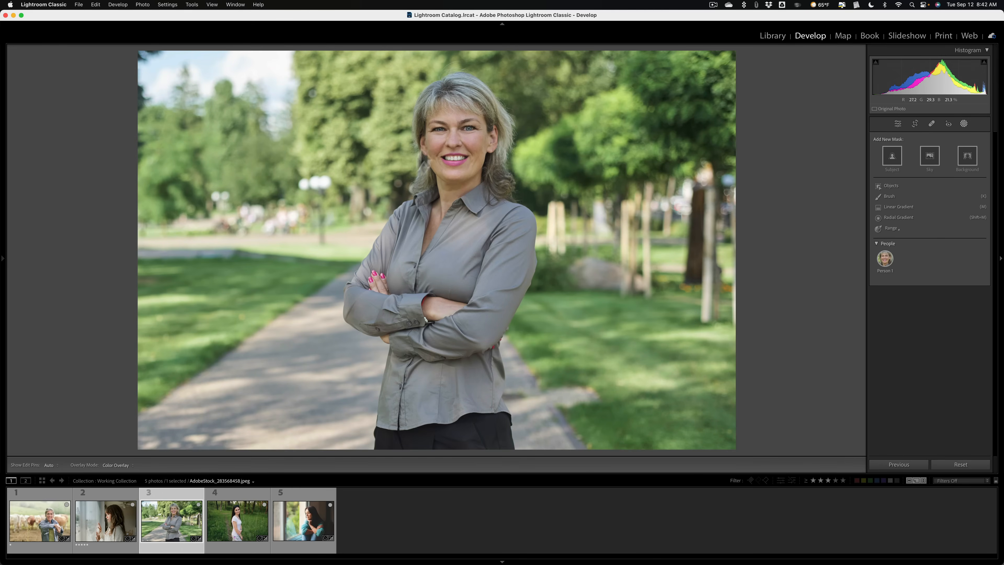
mouse_move(396, 214)
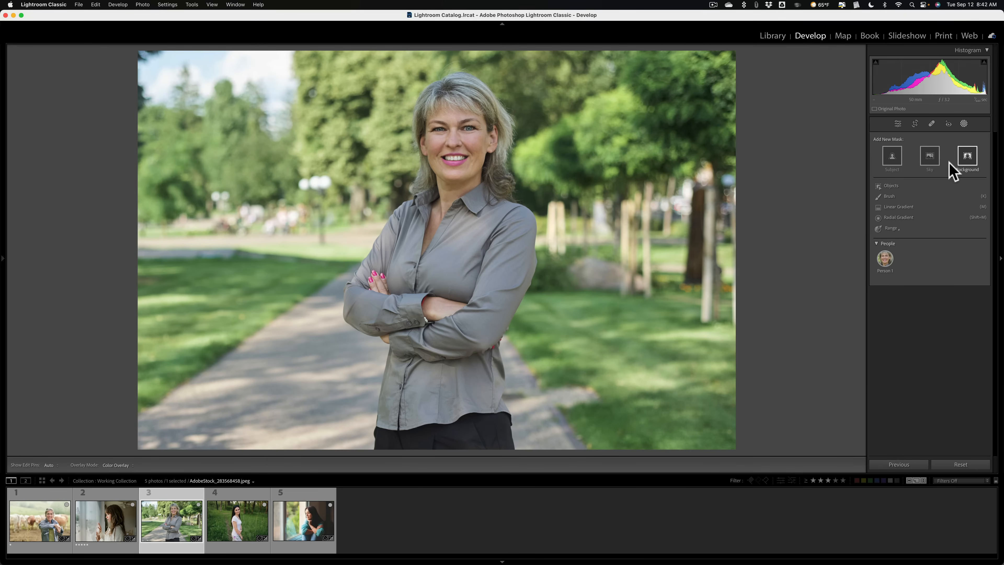
left_click(891, 158)
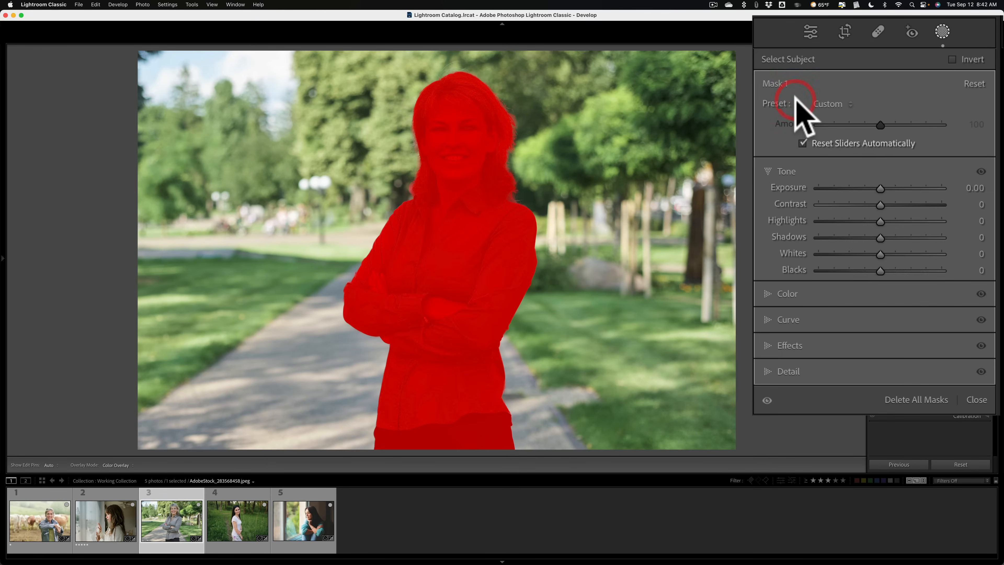
left_click_drag(880, 187, 893, 188)
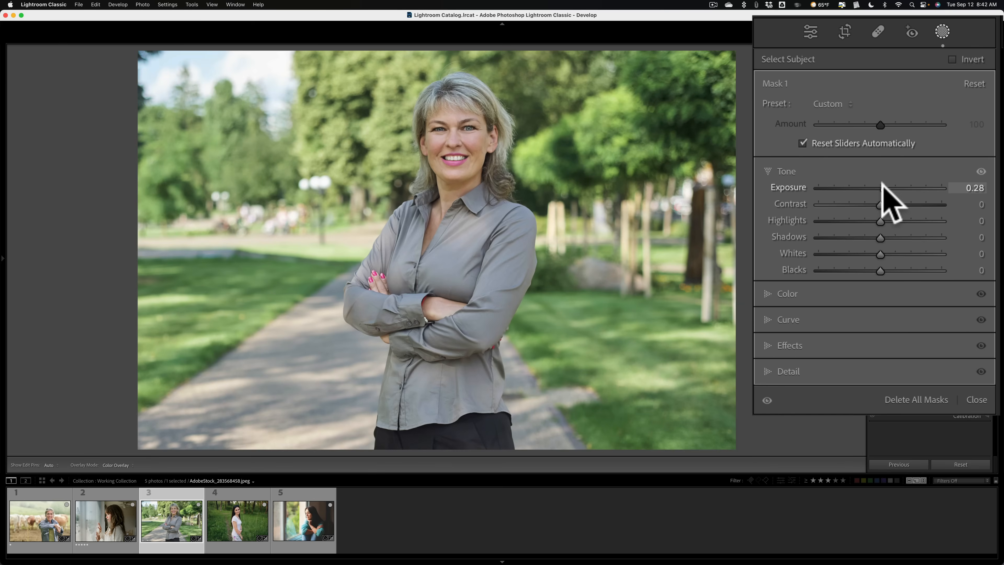
left_click_drag(878, 187, 890, 187)
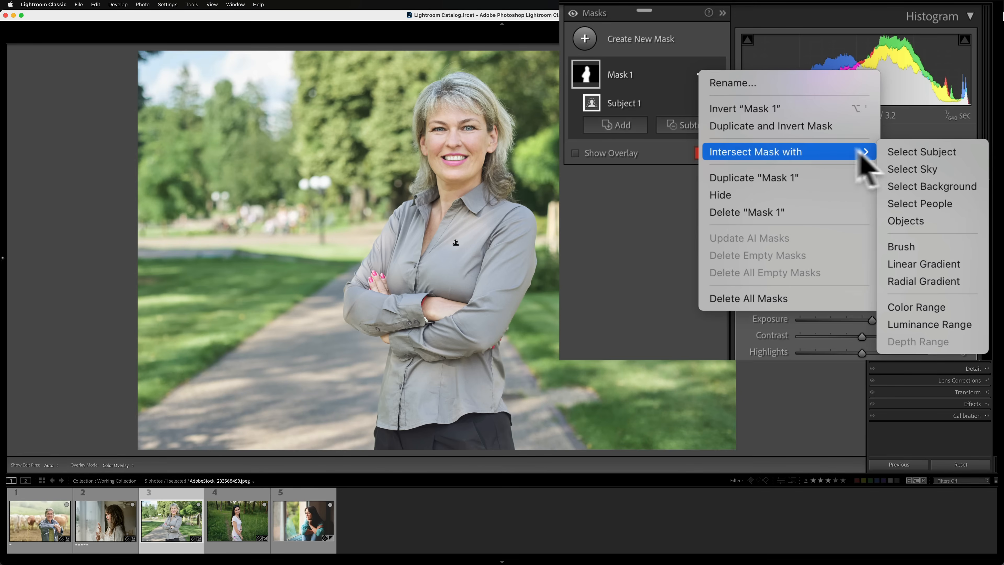
mouse_move(924, 281)
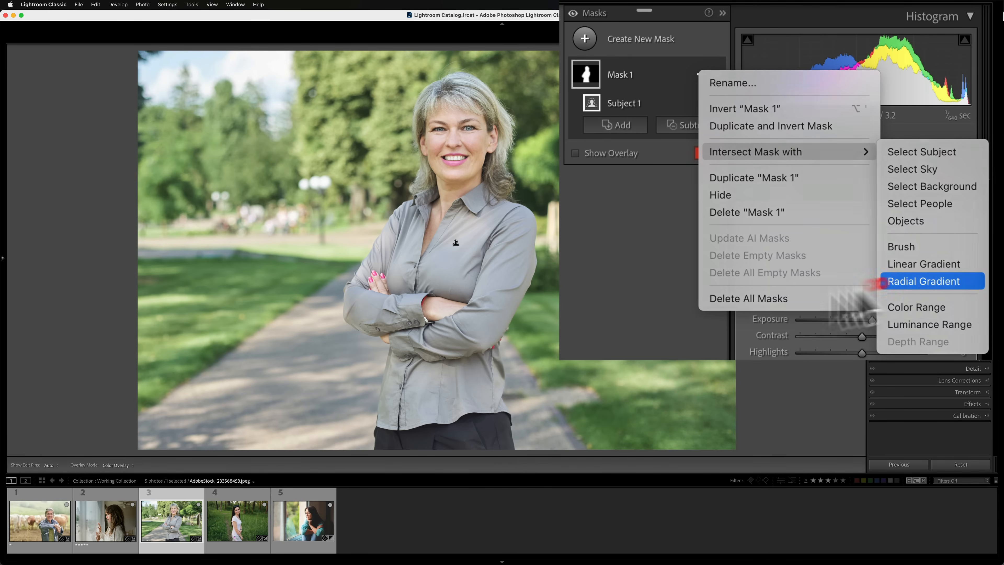
Intersect the subject mask with a radial gradient drawn, resized and tilted over the woman's left side
left_click(924, 282)
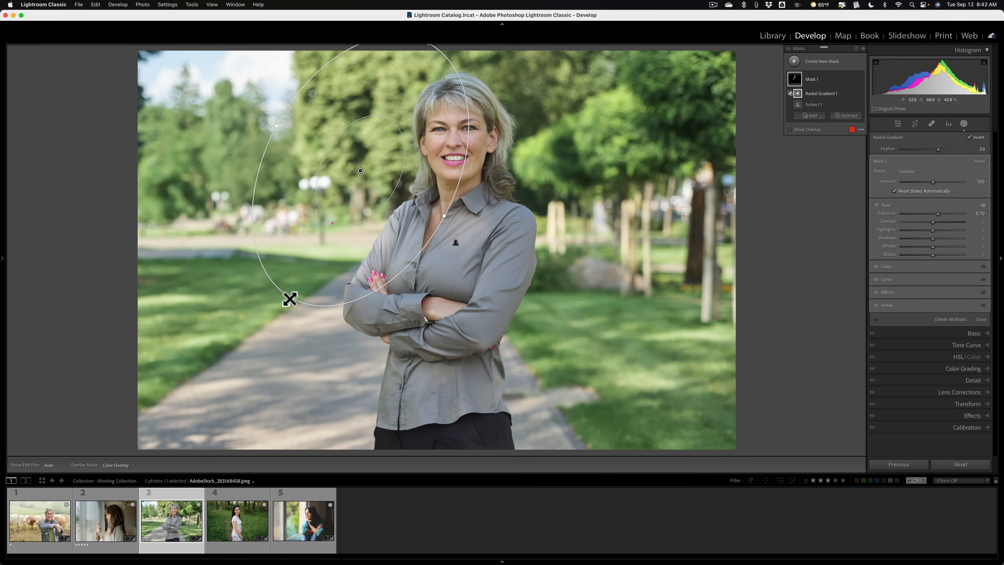
left_click_drag(289, 300, 243, 366)
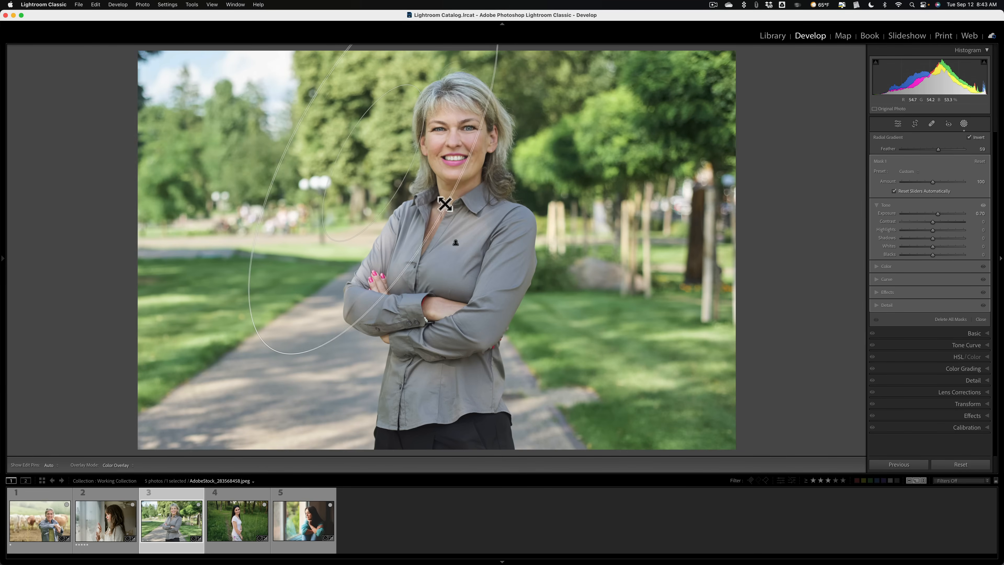
left_click_drag(444, 203, 450, 208)
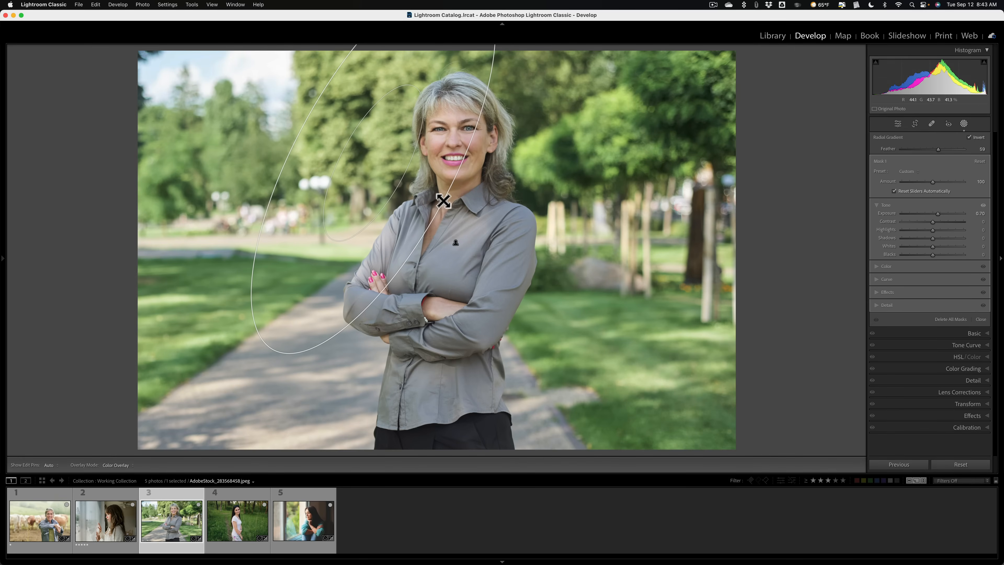
left_click_drag(443, 201, 459, 208)
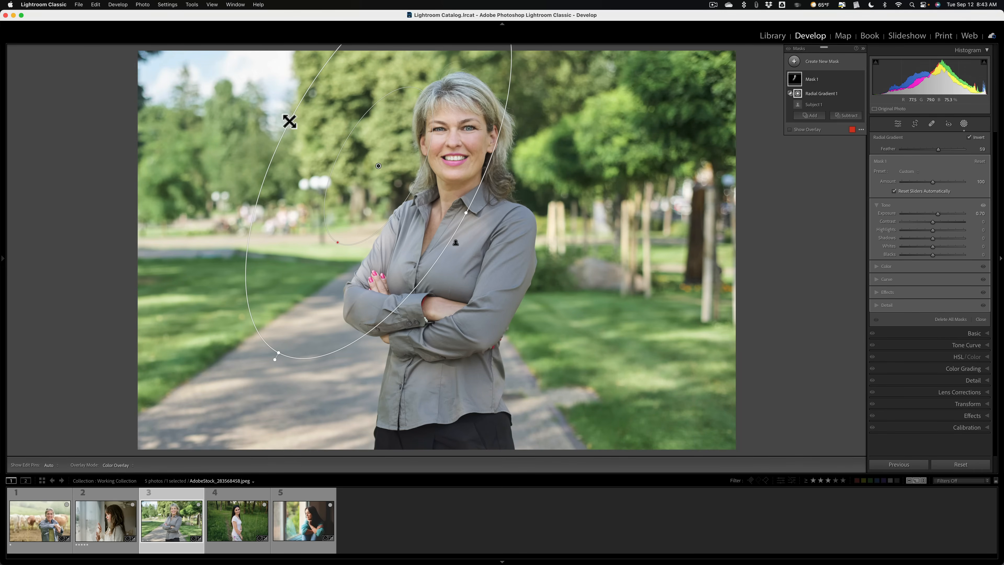
mouse_move(333, 122)
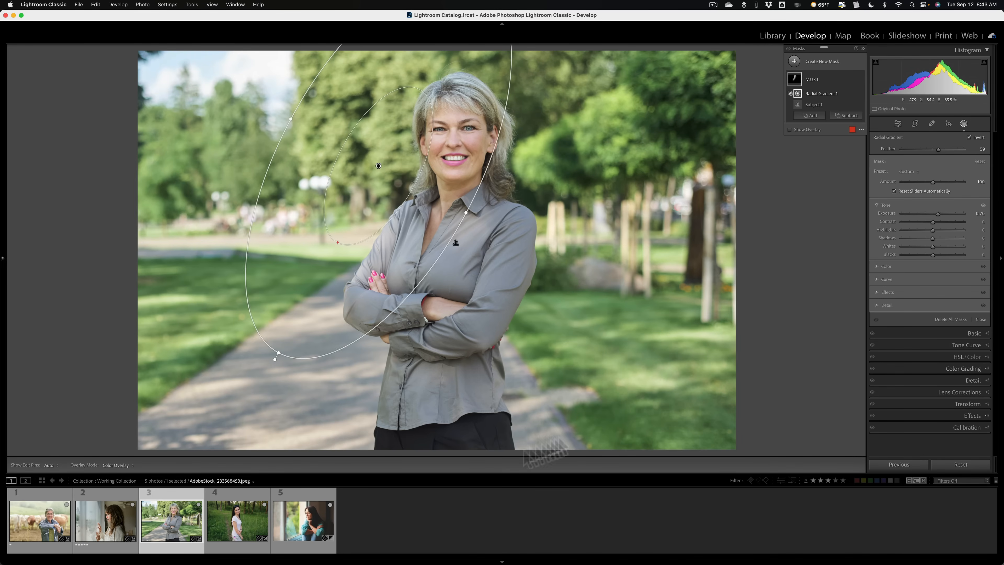
Switch to the fourth portrait, invert its subject mask to cover the background and haze it
left_click(238, 520)
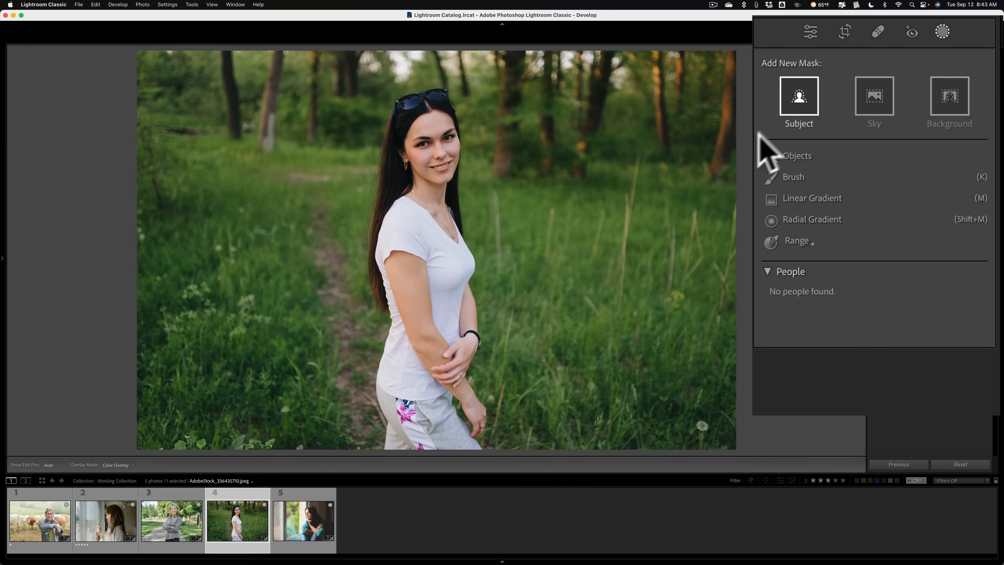
mouse_move(873, 96)
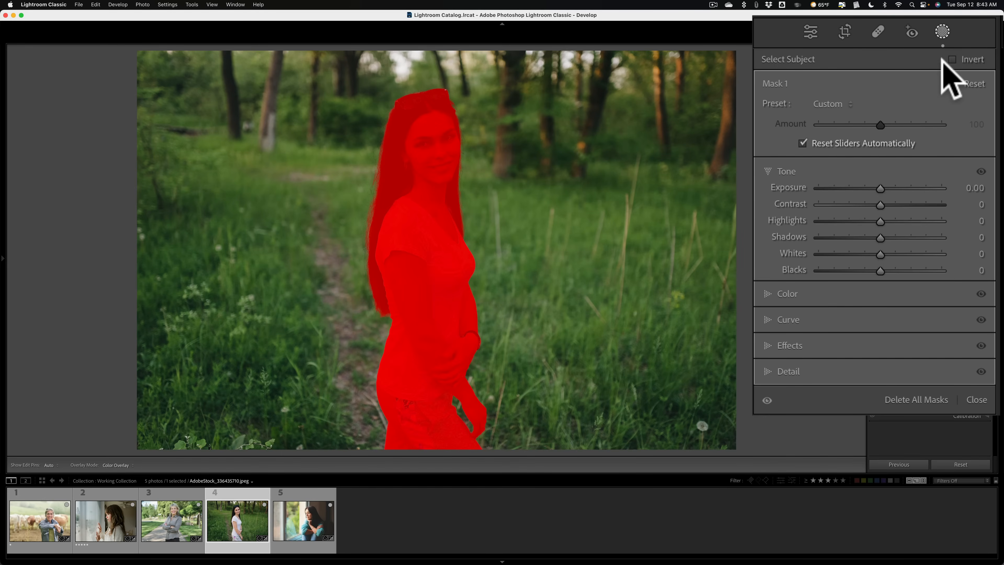
left_click(952, 59)
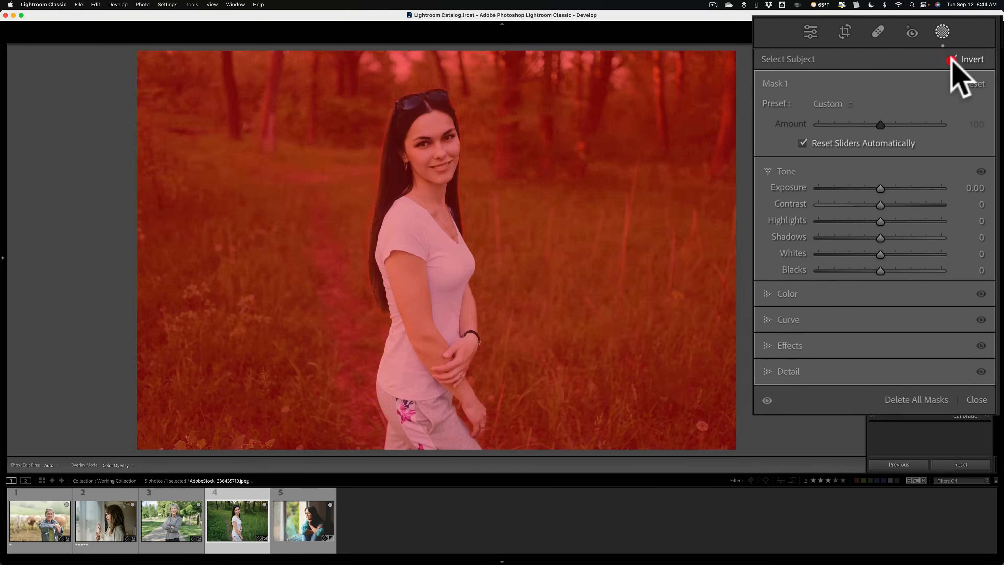
left_click(953, 59)
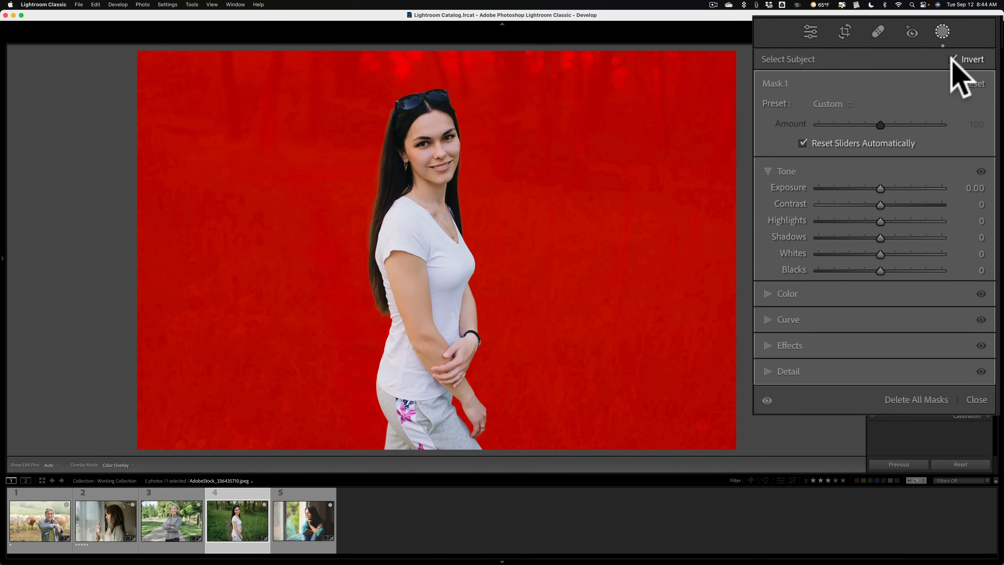
left_click(954, 59)
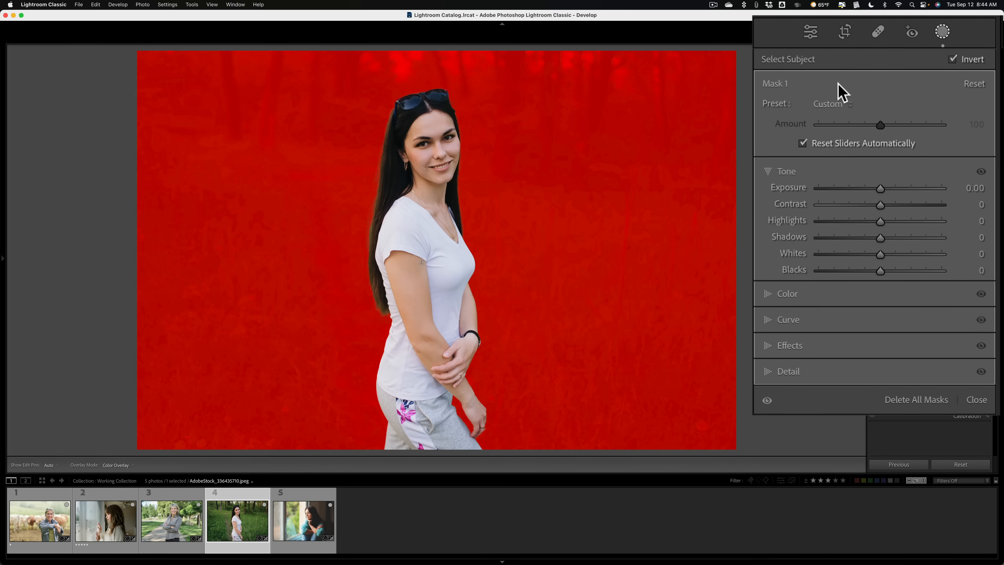
right_click(841, 86)
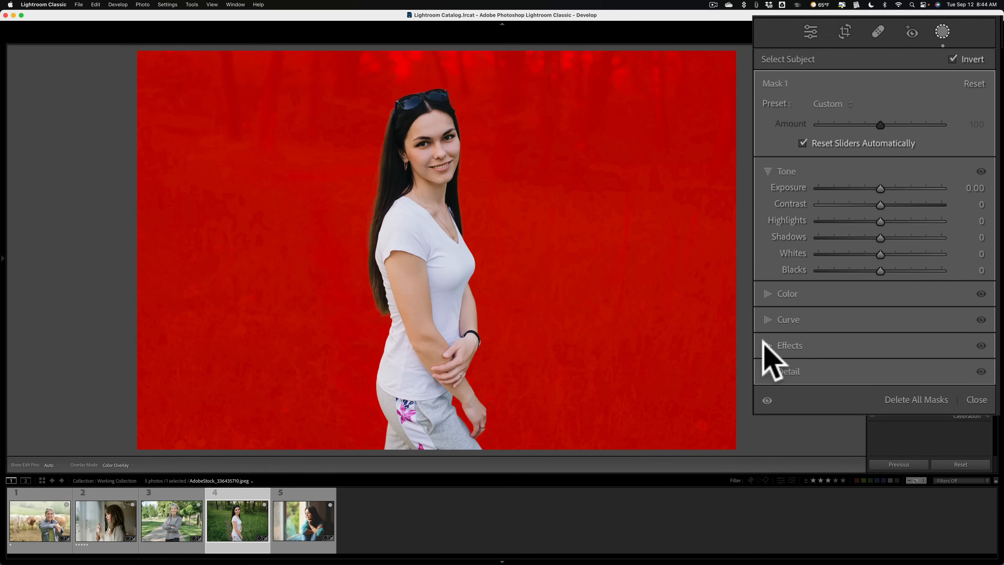
left_click(790, 345)
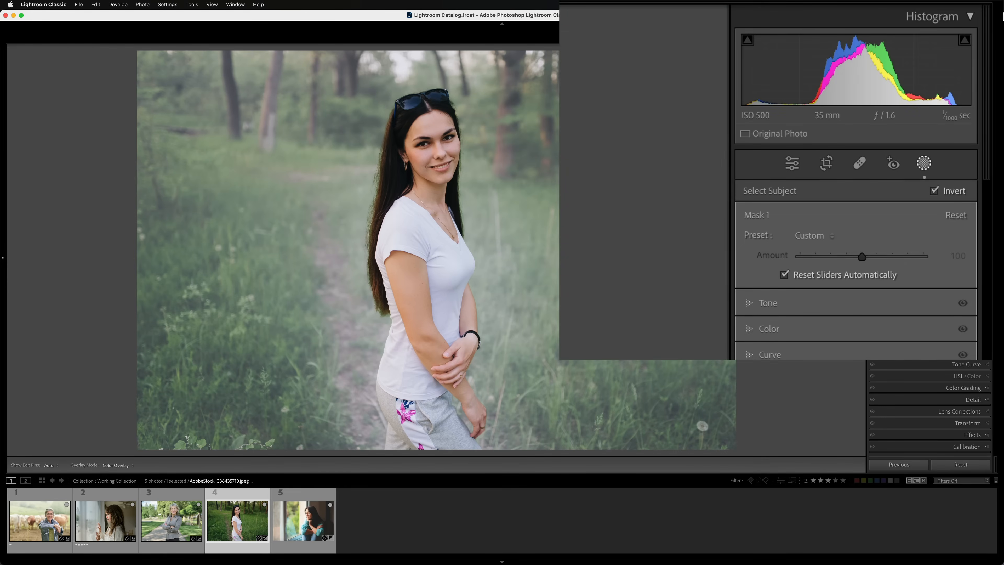
Intersect Mask 1 with a linear gradient rotated level and moved lower across the photo
right_click(619, 75)
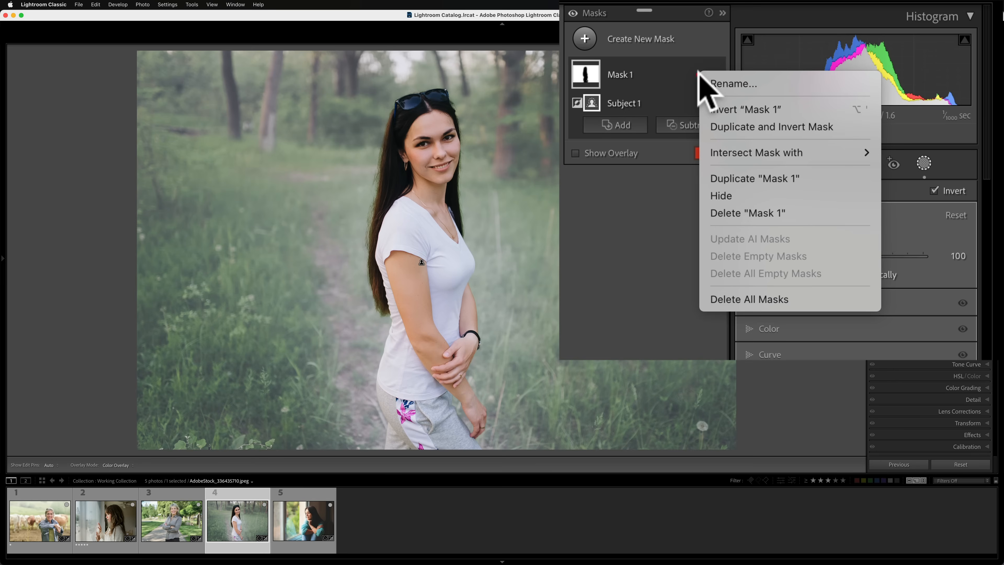
mouse_move(755, 152)
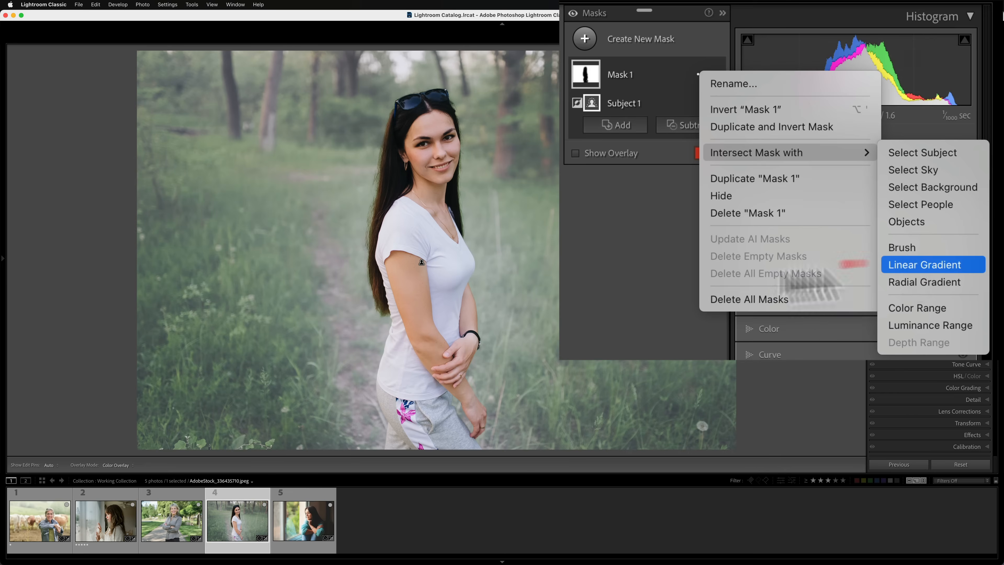
left_click(923, 265)
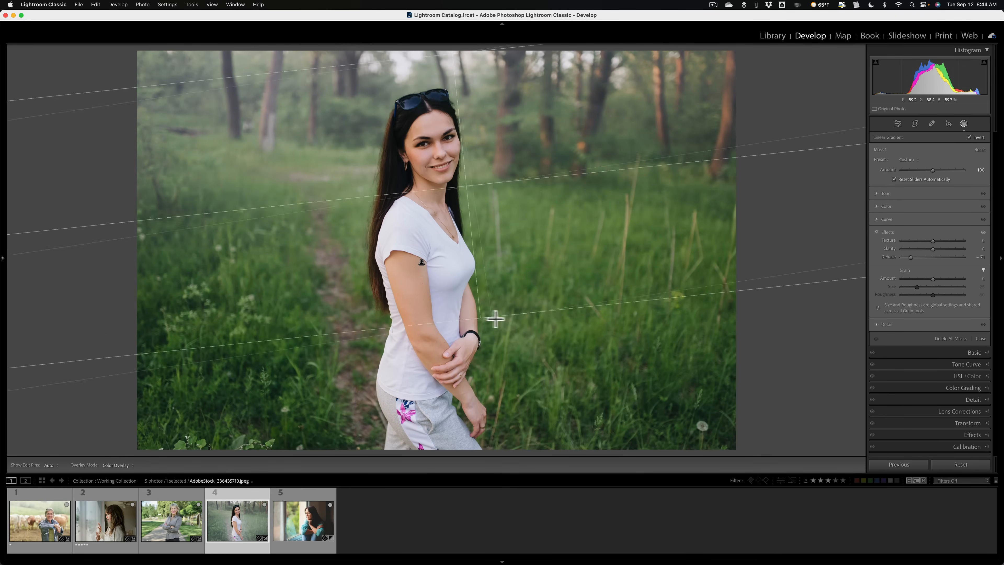
left_click_drag(494, 319, 471, 320)
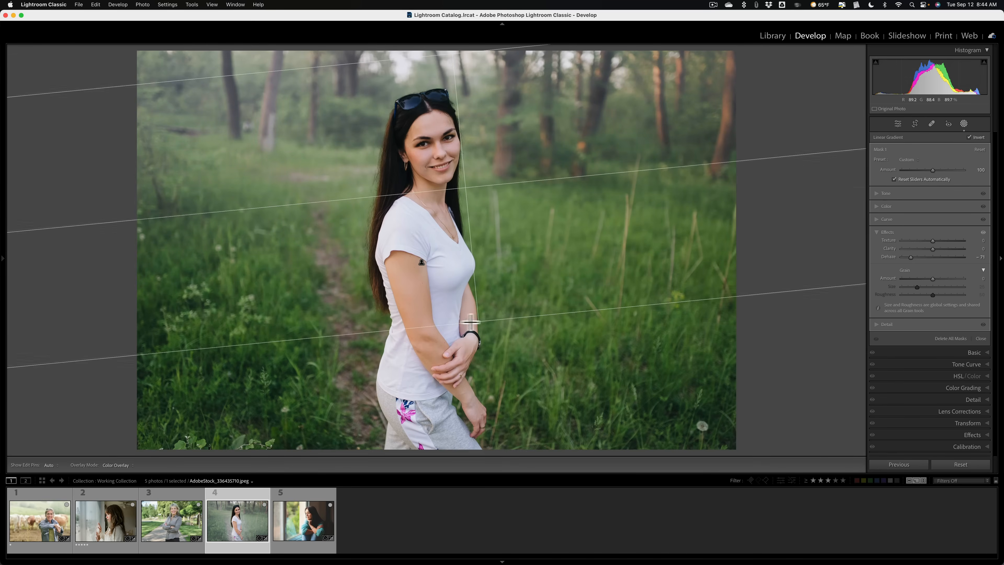
left_click_drag(458, 313, 458, 322)
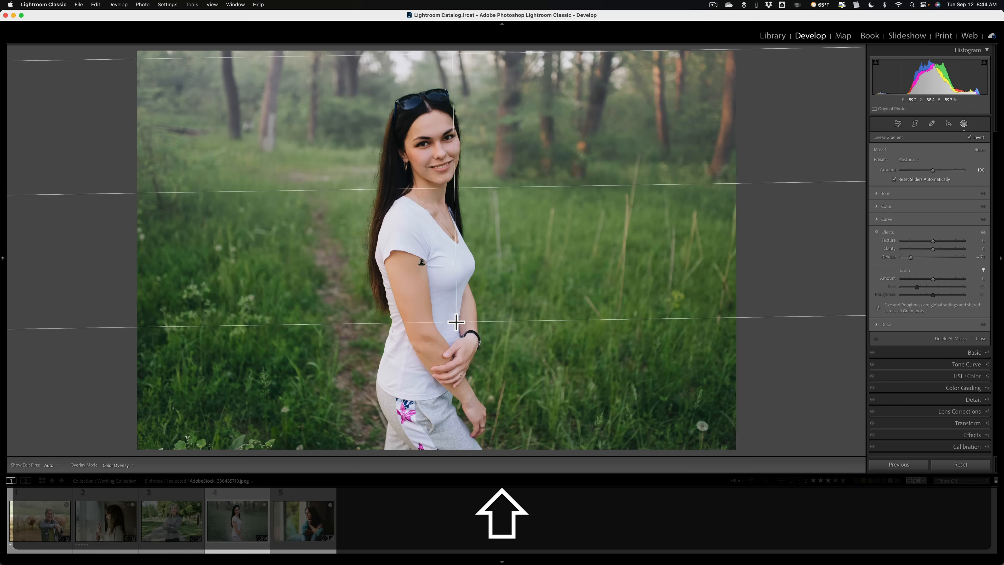
left_click_drag(456, 322, 454, 340)
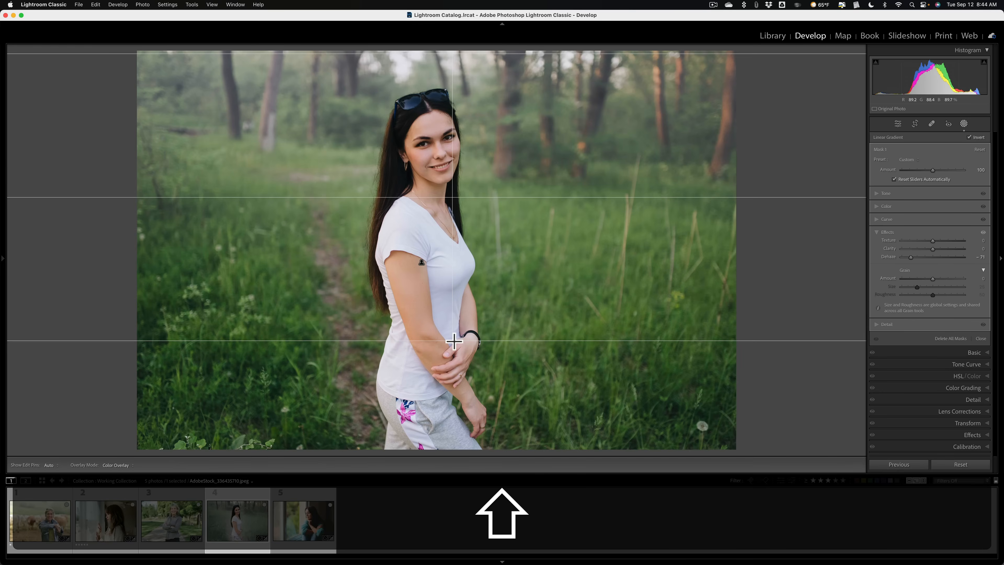
left_click_drag(454, 340, 455, 361)
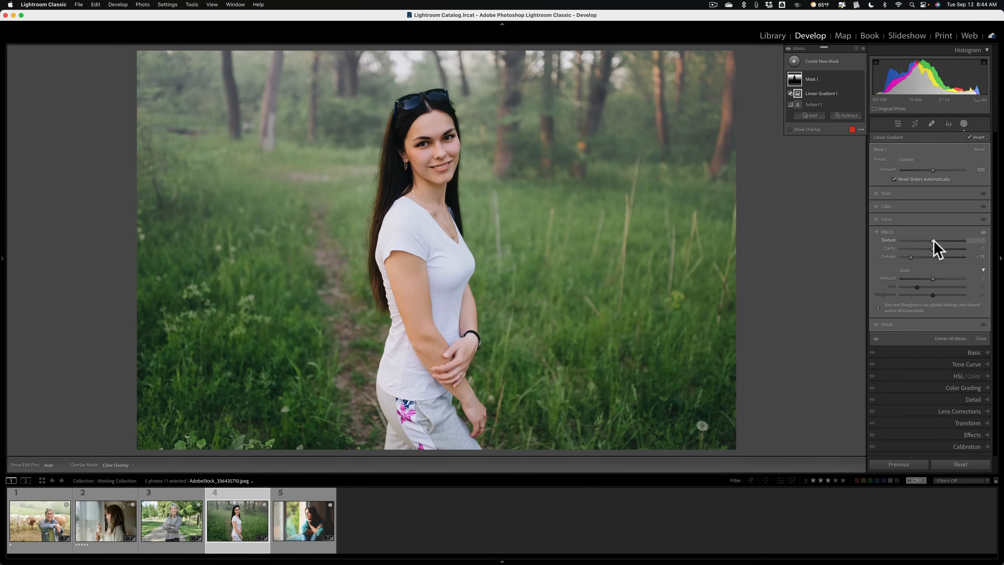
Adjust the intersected mask's Dehaze up then back to a lighter haze amount
left_click_drag(910, 256, 921, 256)
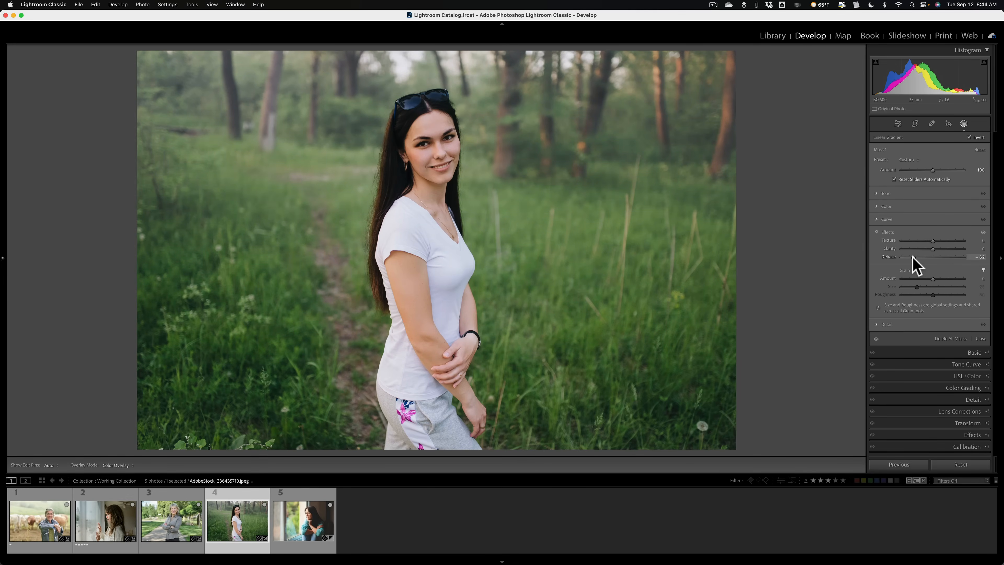
left_click_drag(933, 256, 910, 256)
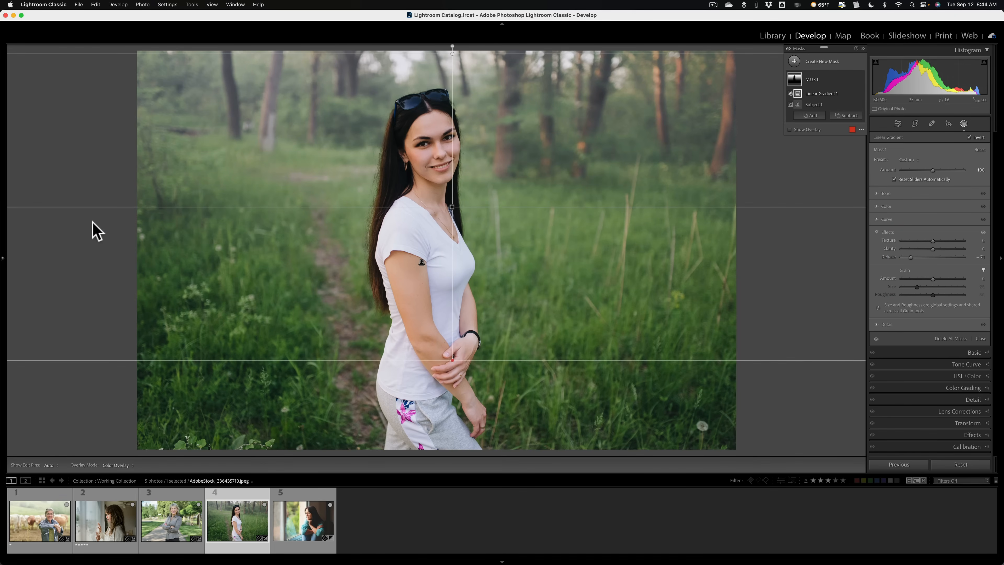
mouse_move(474, 232)
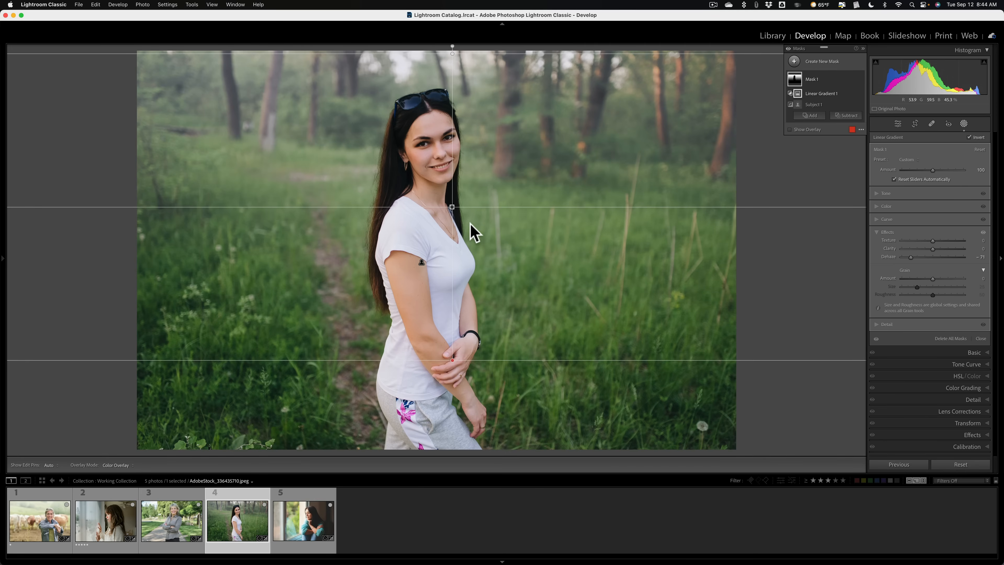
mouse_move(224, 242)
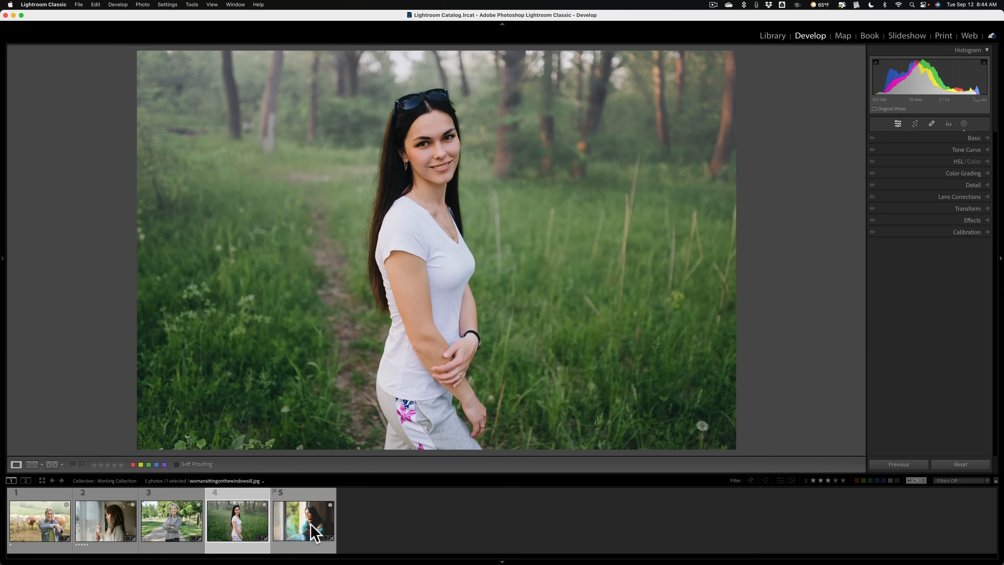
Switch to the fifth filmstrip thumbnail, the window-sill portrait, in Develop
left_click(302, 521)
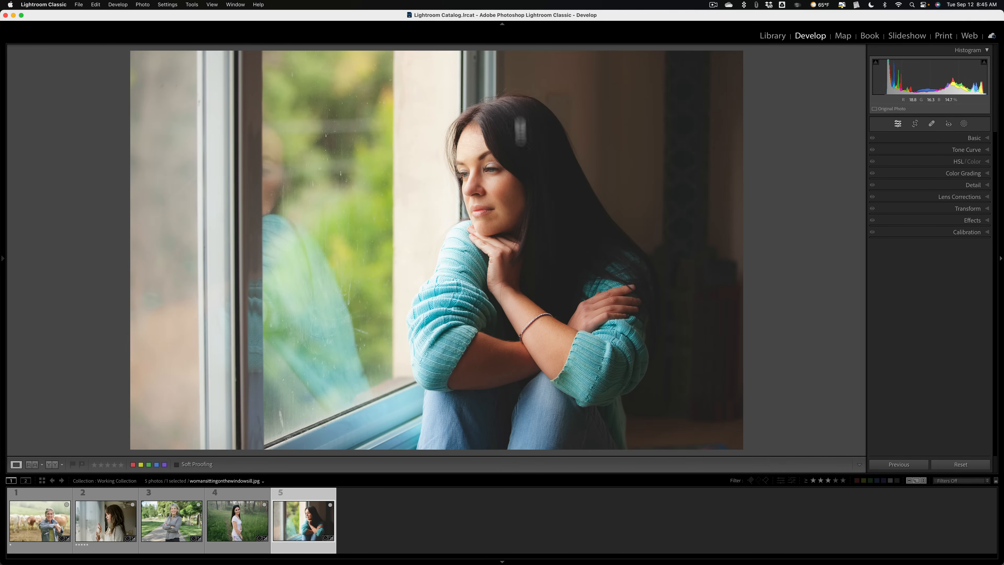
mouse_move(568, 206)
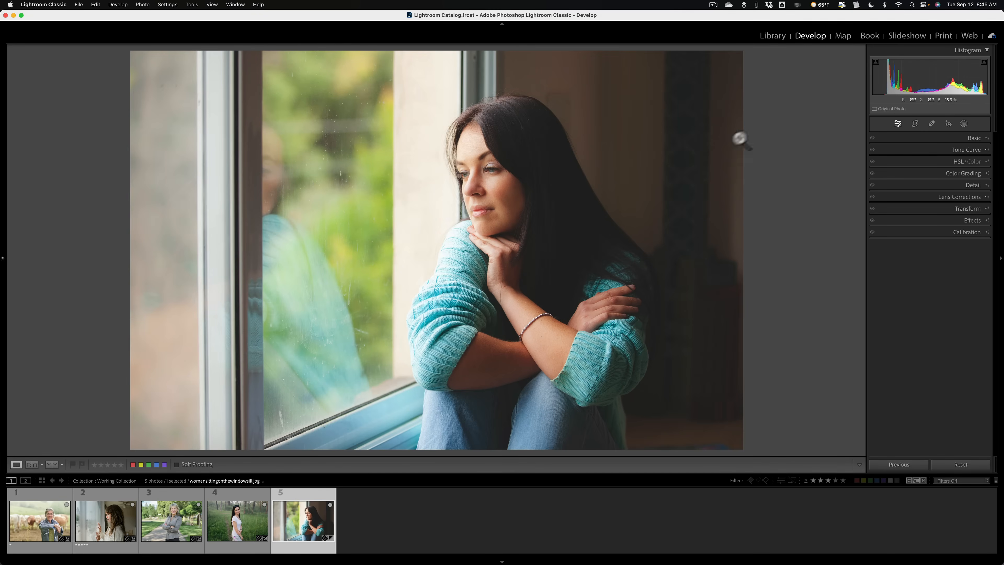
mouse_move(523, 159)
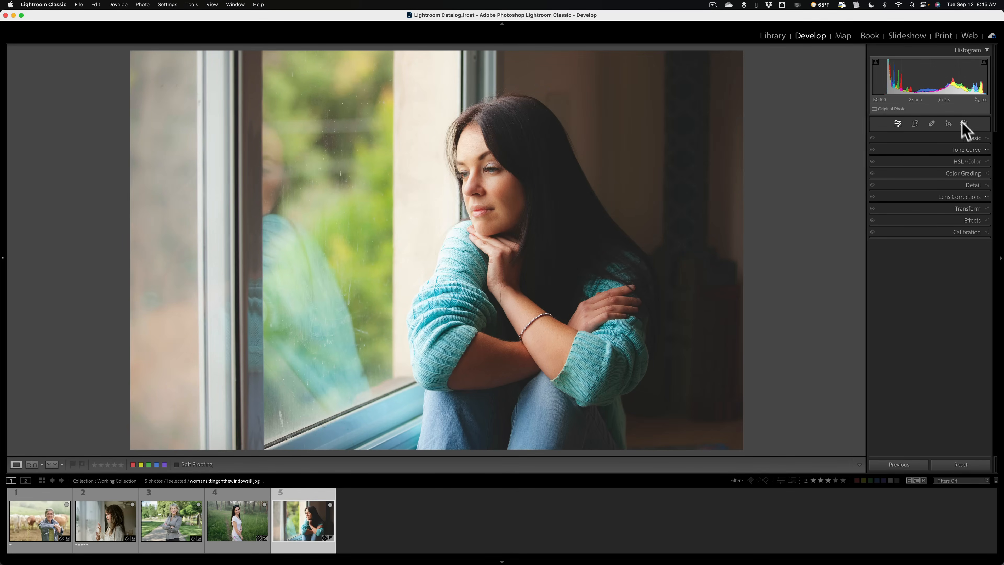
Add a Background mask and lower its Exposure to about -0.85 to darken the room
left_click(967, 123)
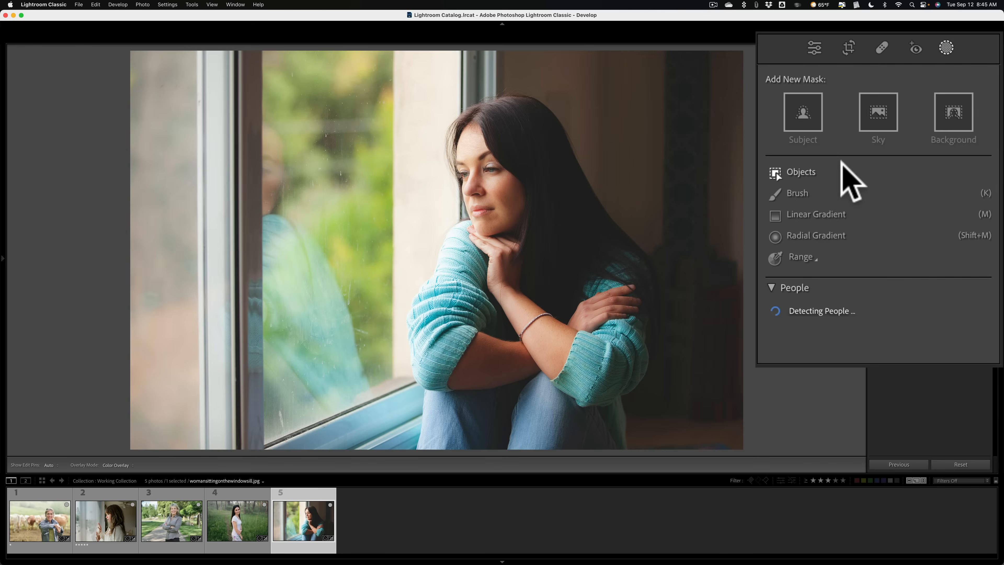
left_click(954, 120)
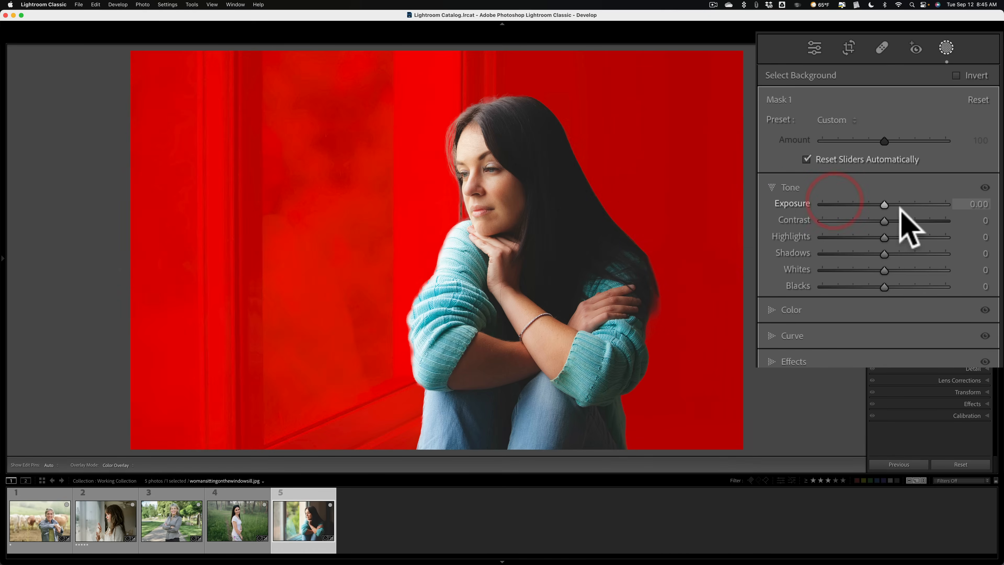
left_click_drag(884, 204, 870, 204)
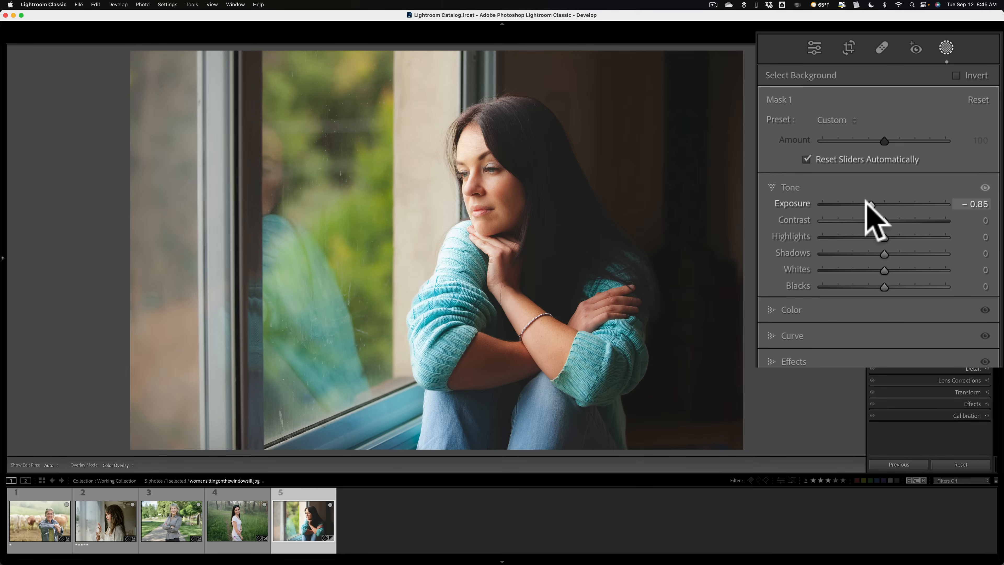
left_click_drag(871, 203, 869, 204)
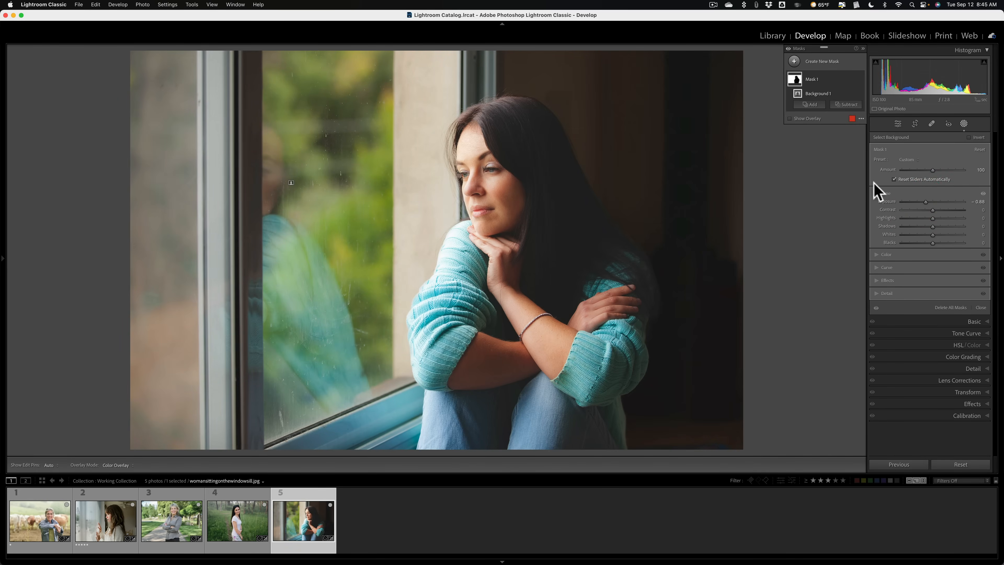
Intersect the mask with a linear gradient, deepen Exposure to about -1.44, and exit masking
left_click_drag(929, 200, 922, 200)
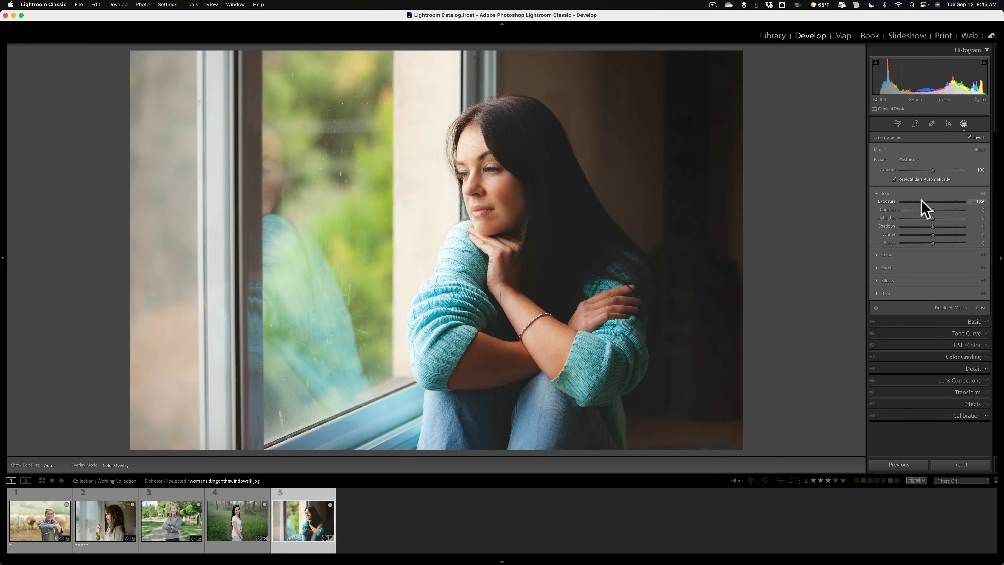
left_click(964, 123)
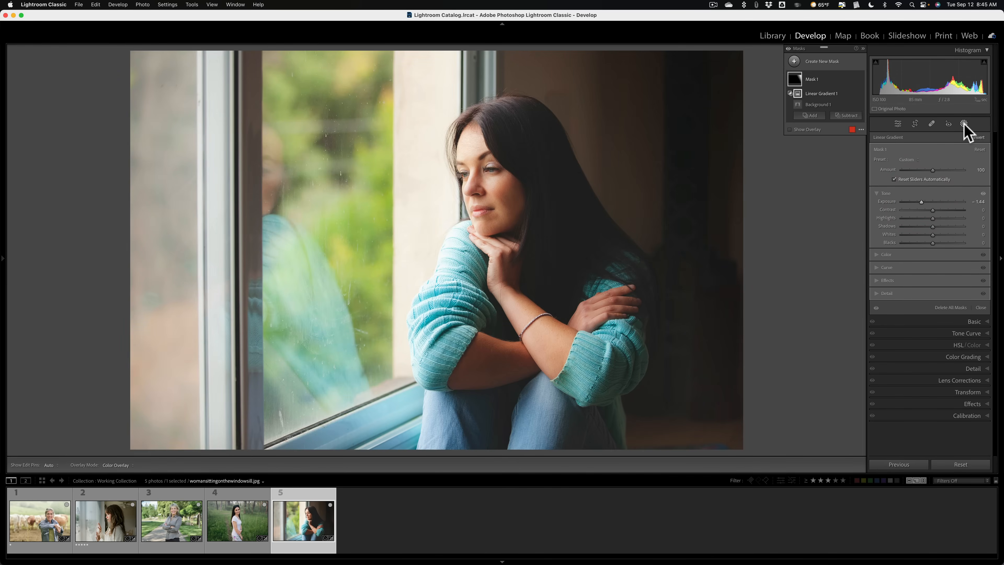
left_click(963, 123)
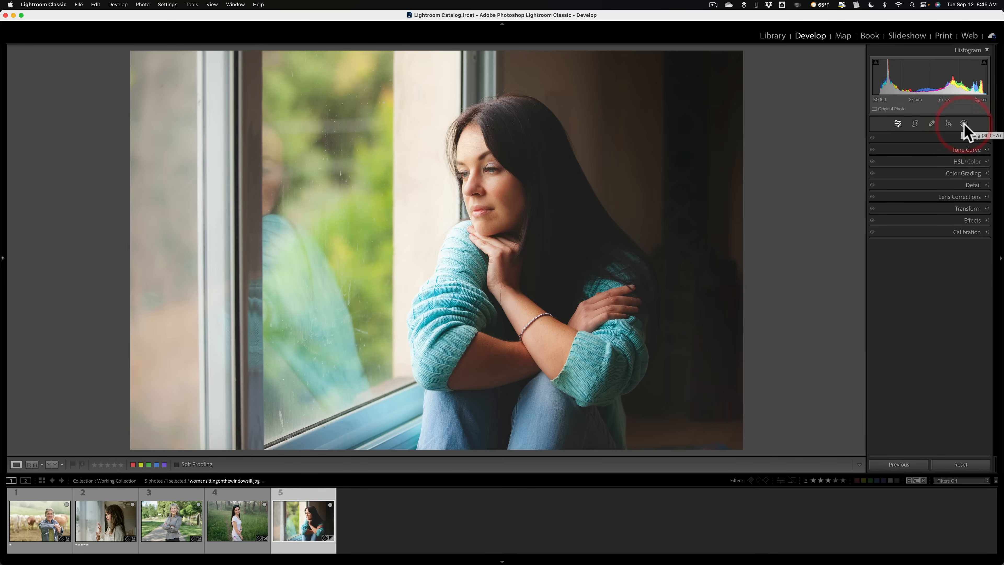